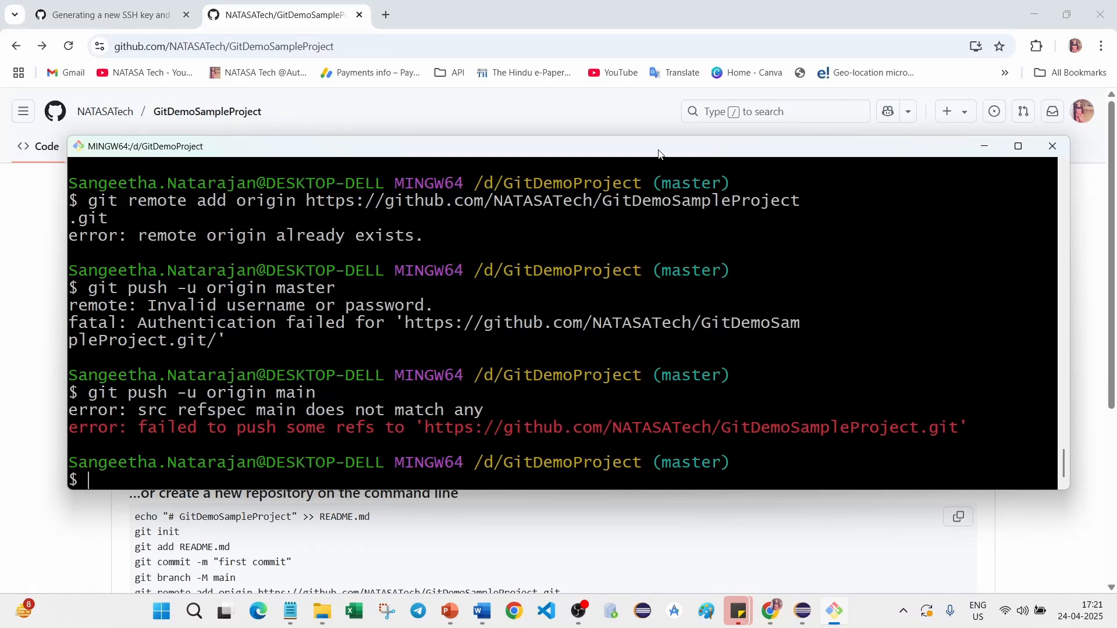
mouse_move(318, 330)
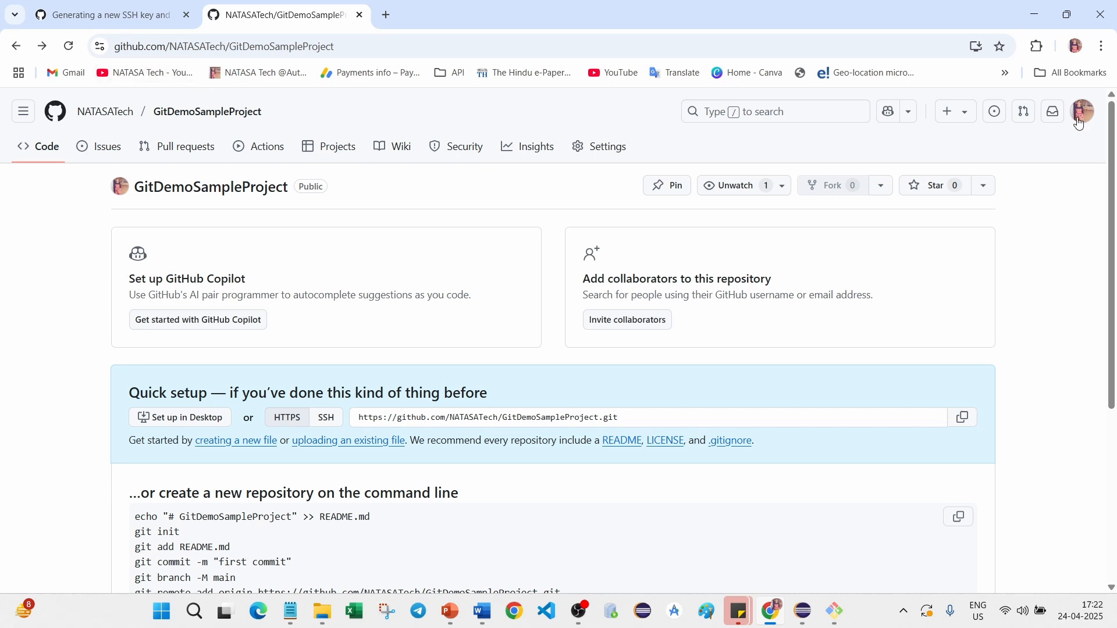
Step: Go from the avatar menu to Settings, Developer settings, and expand Personal access tokens
click(1079, 111)
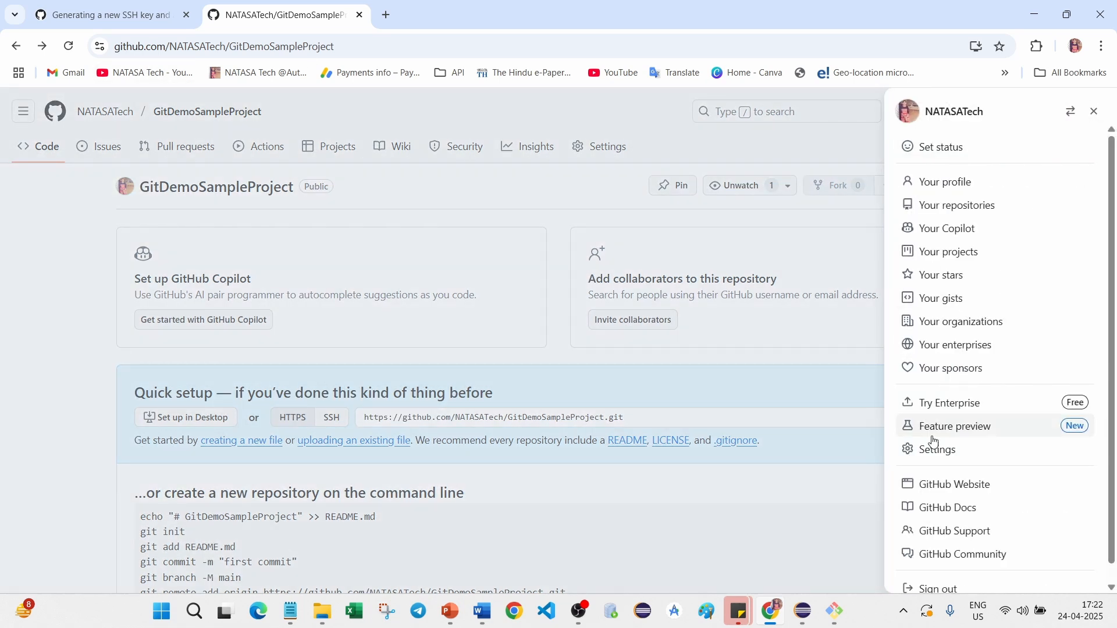
click(940, 449)
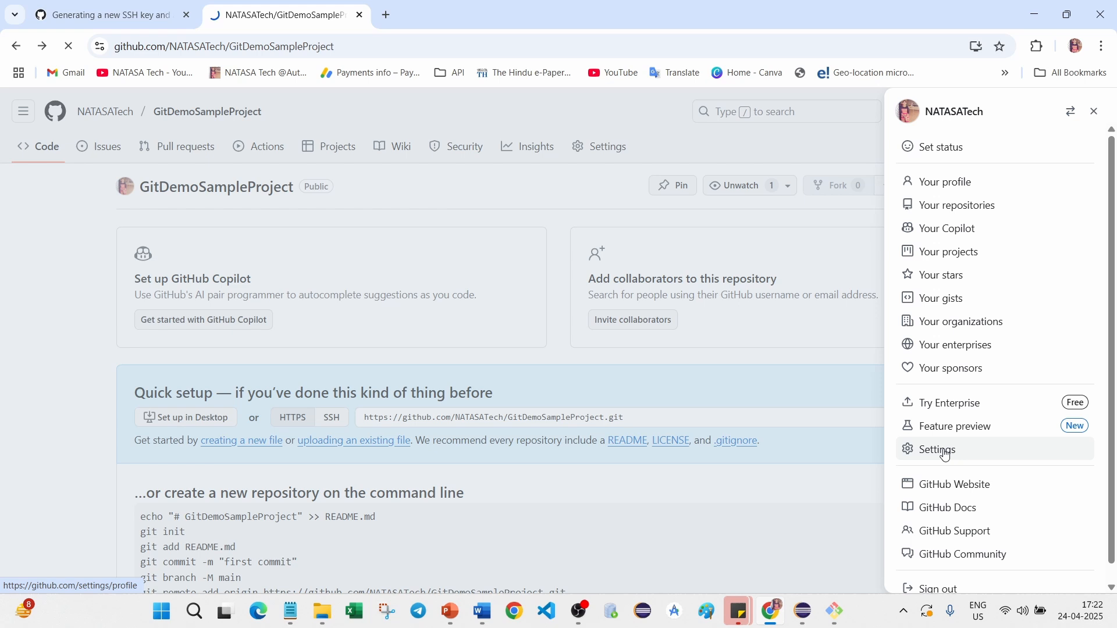
click(937, 449)
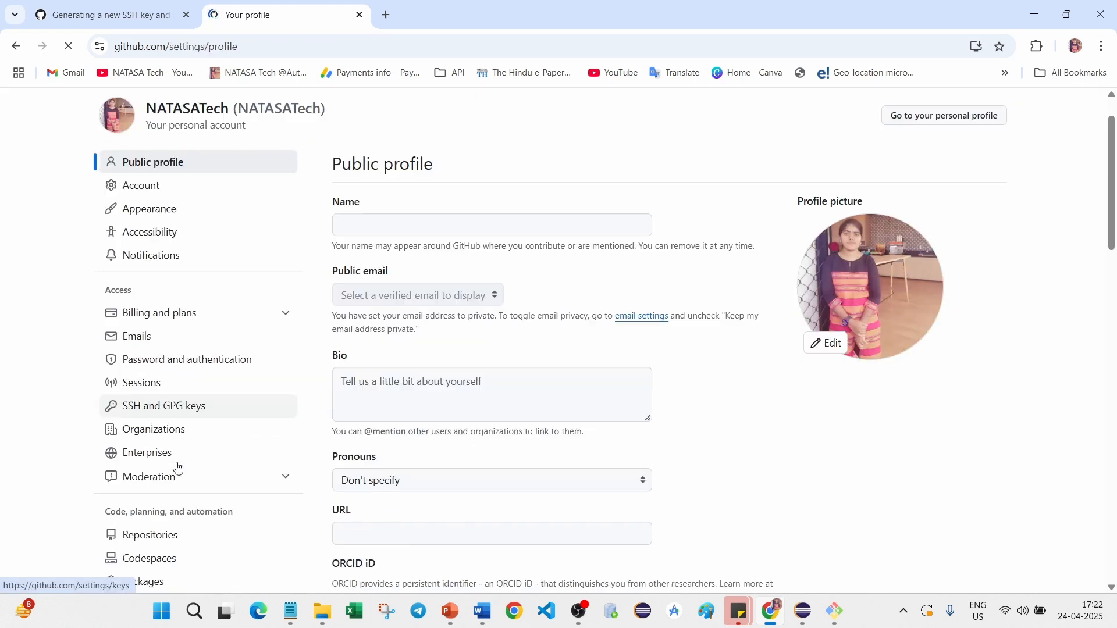
scroll(down, 3)
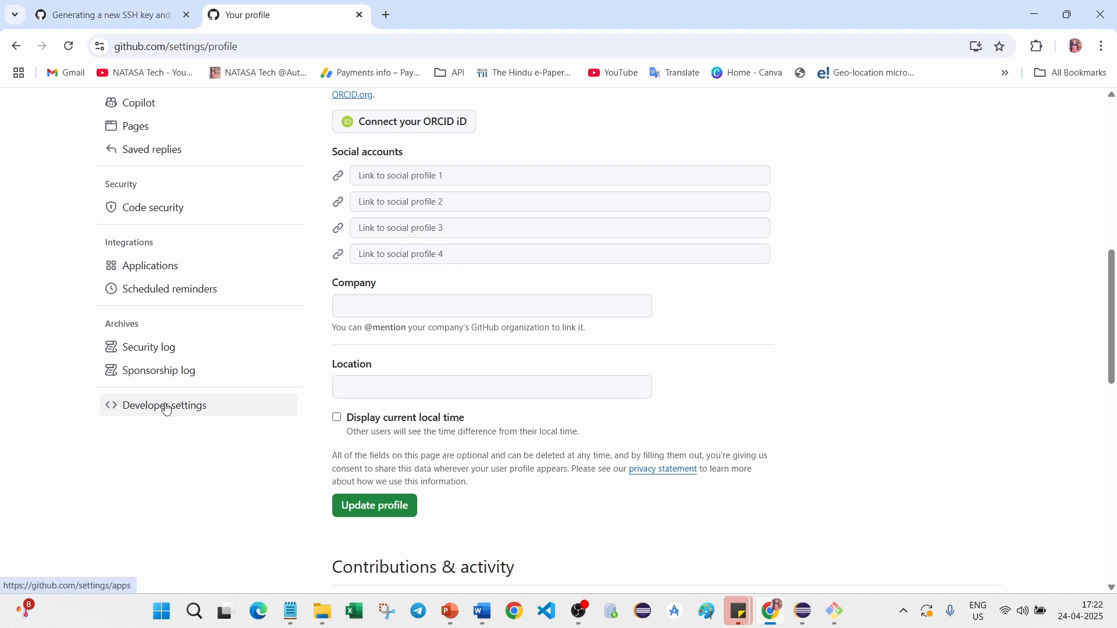
click(164, 405)
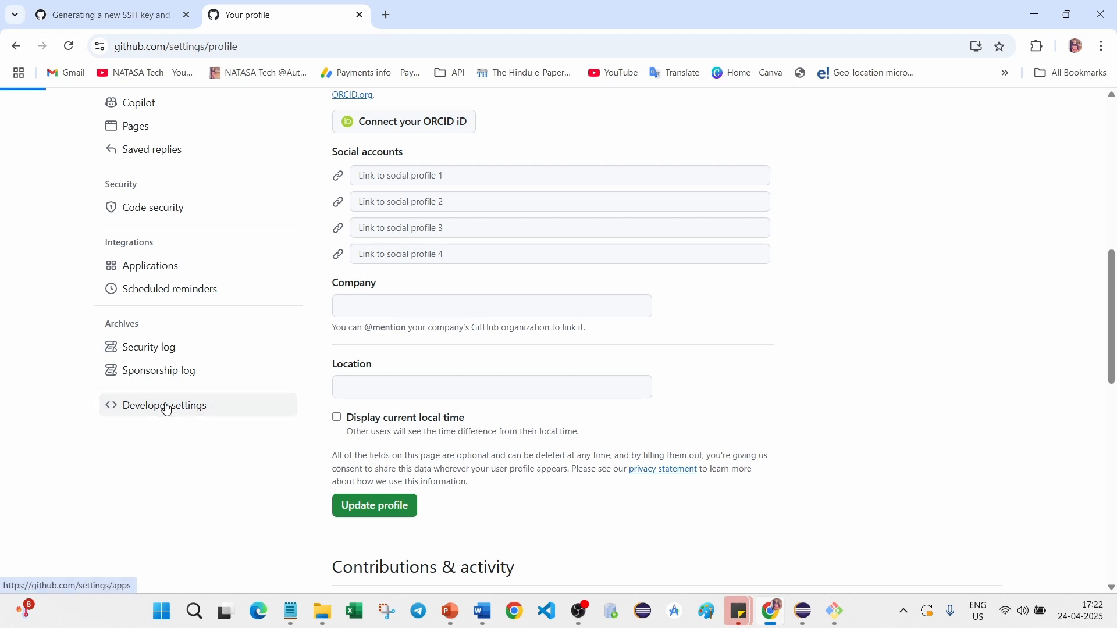
click(164, 405)
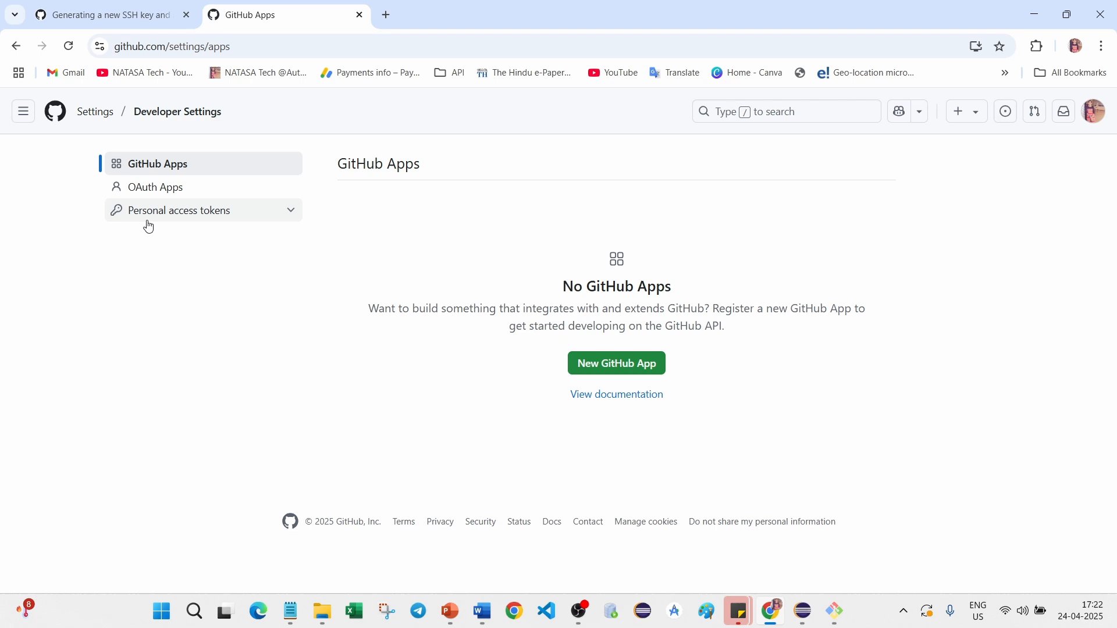
mouse_move(294, 217)
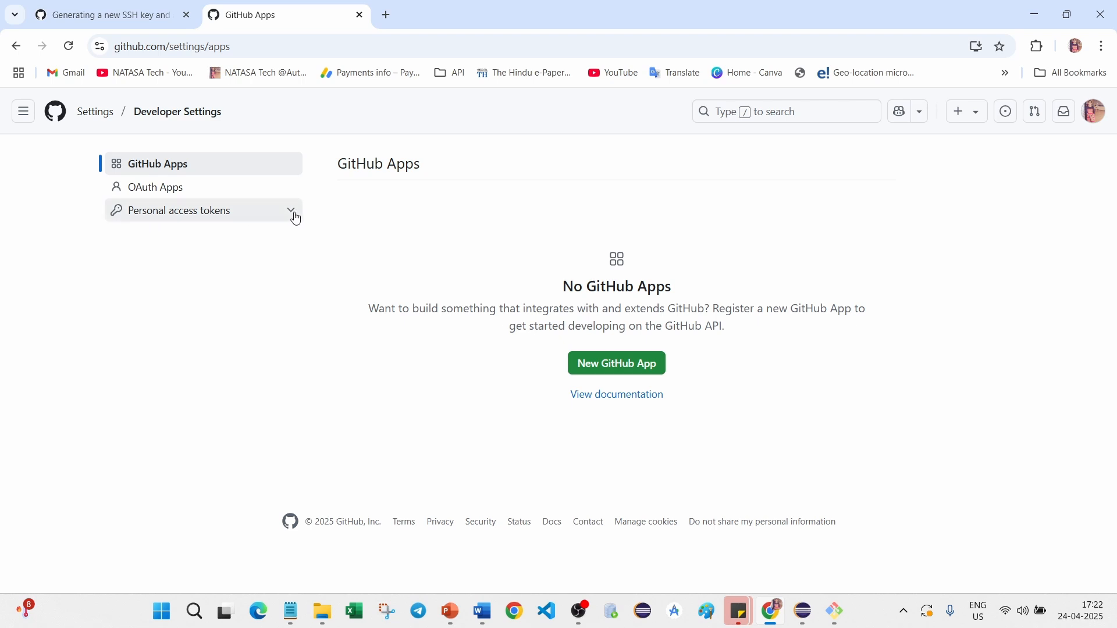
click(203, 210)
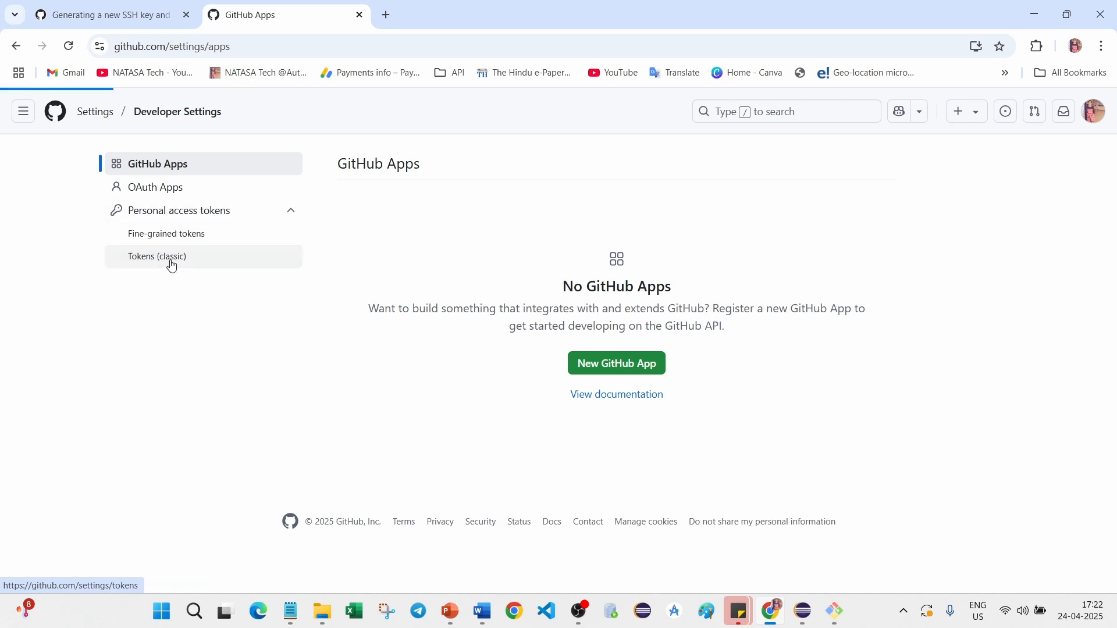
Step: Start Generate new token (classic) under Tokens (classic) and confirm with the account password
click(156, 257)
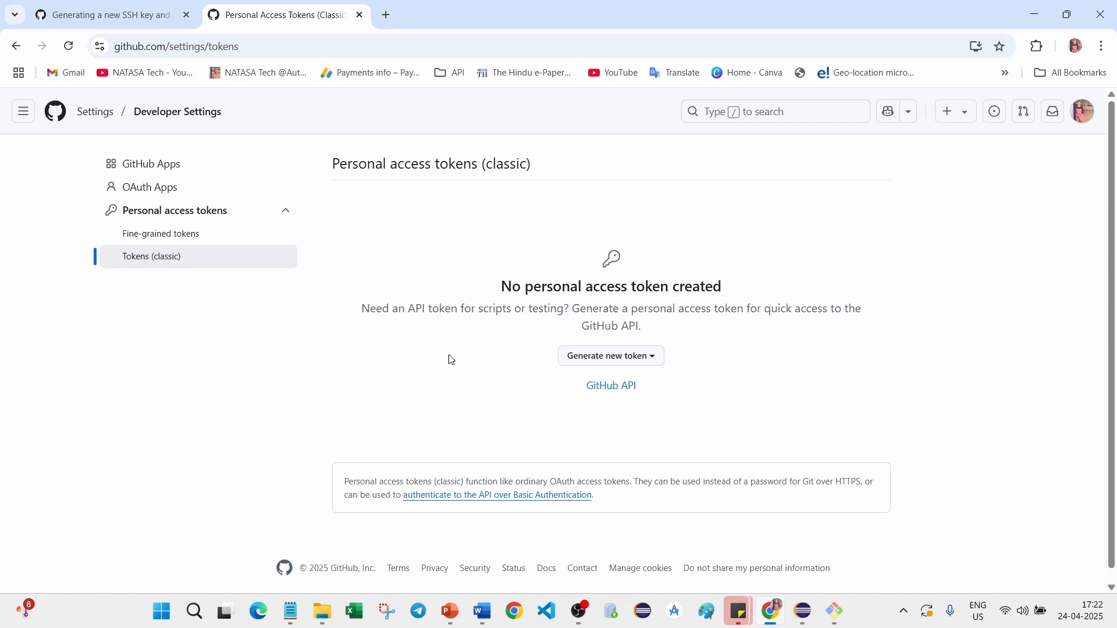
mouse_move(494, 235)
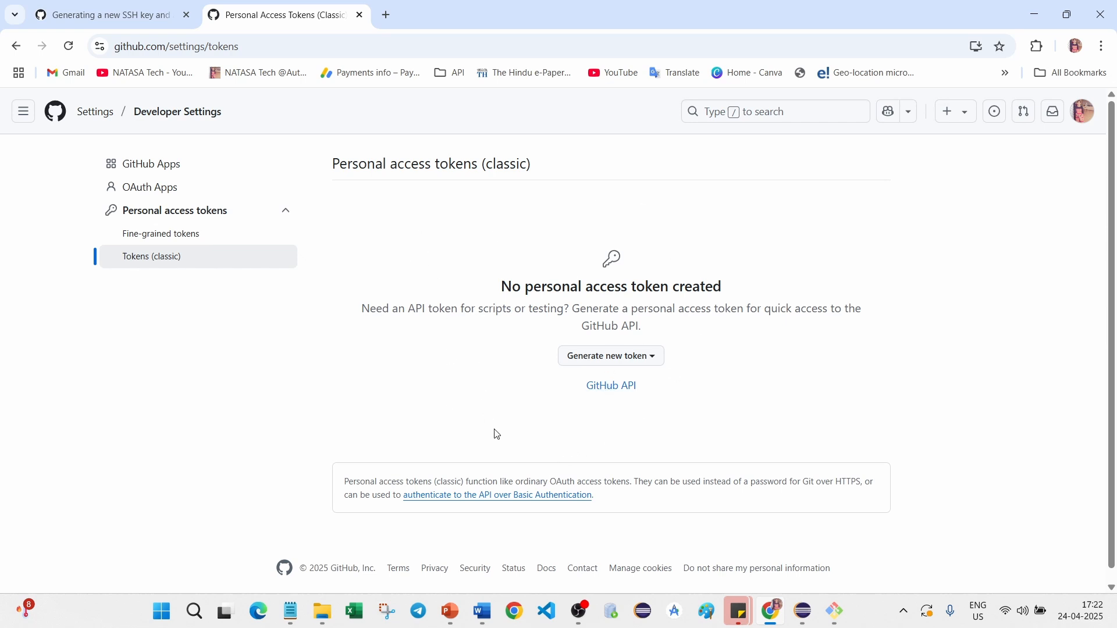
mouse_move(594, 365)
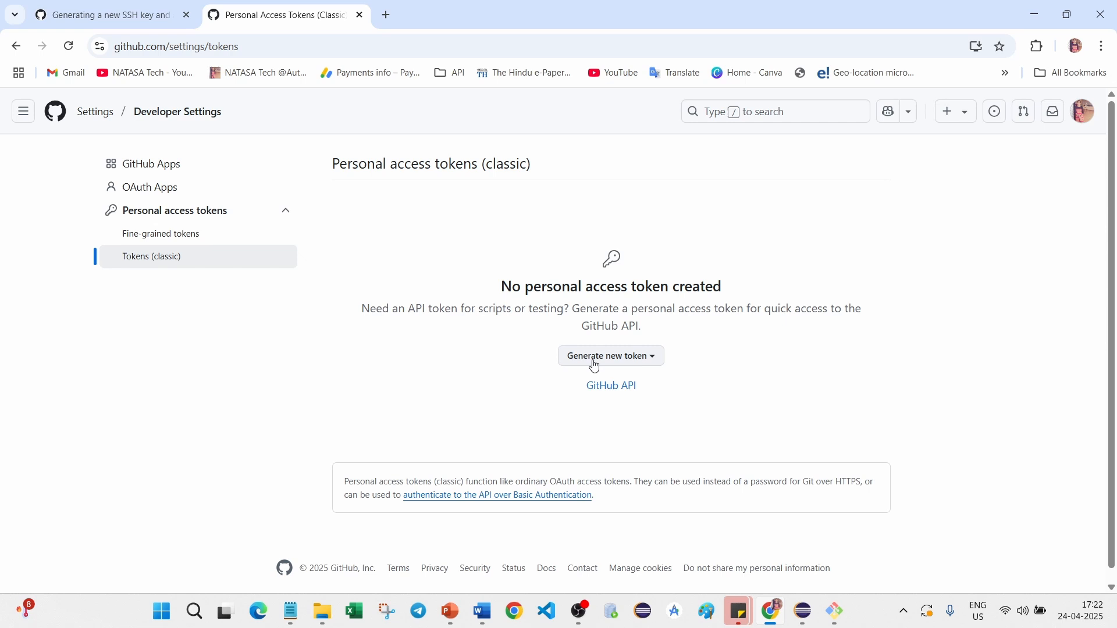
click(609, 355)
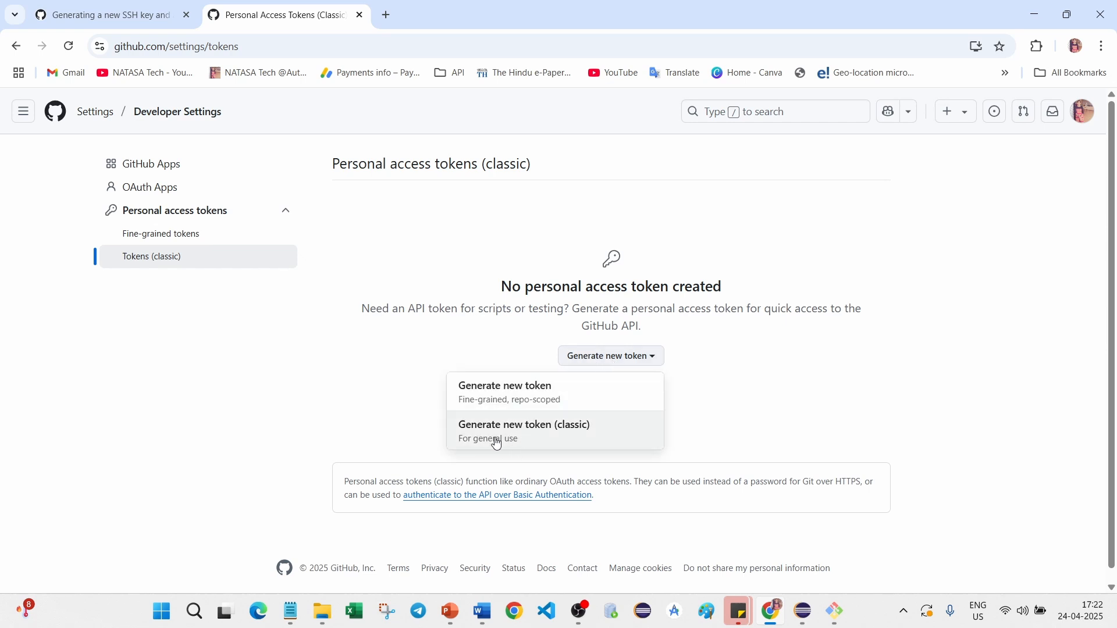
click(523, 429)
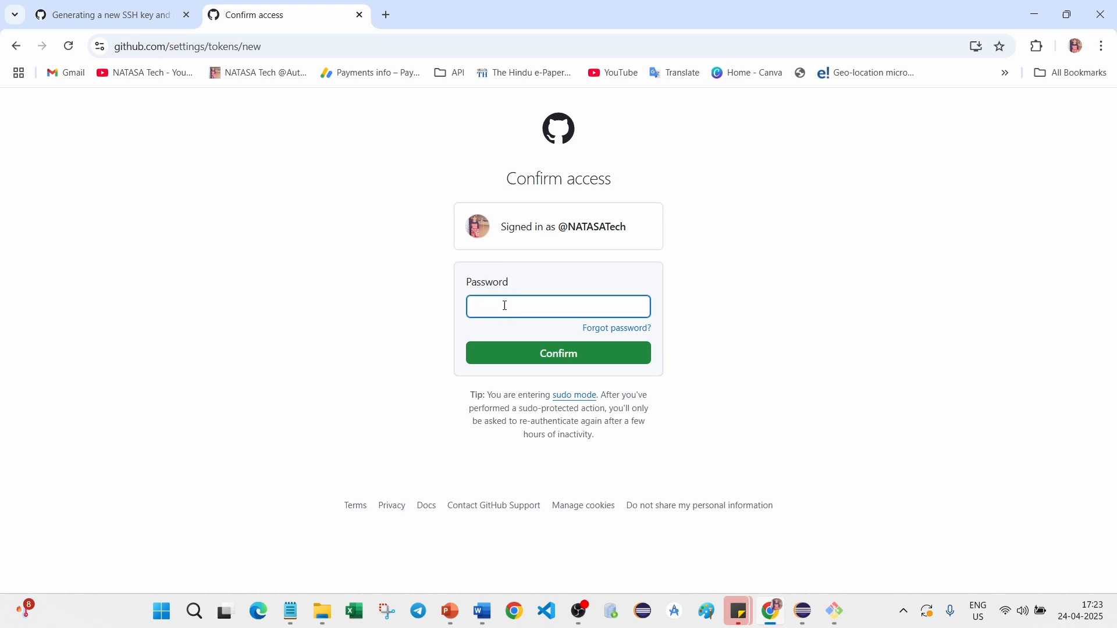
text(password)
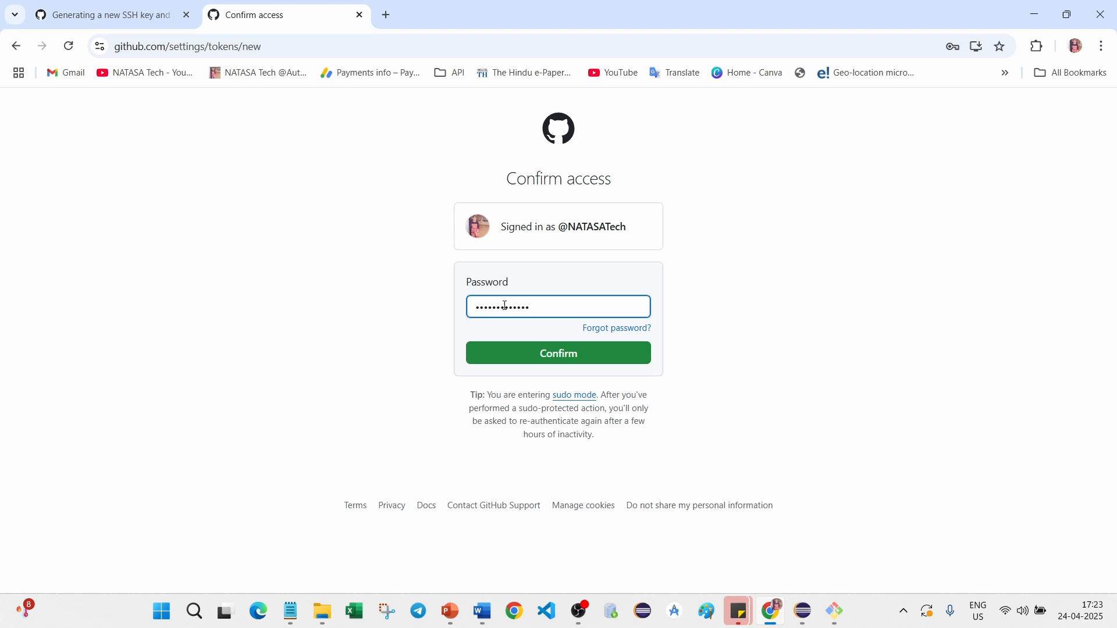
click(557, 352)
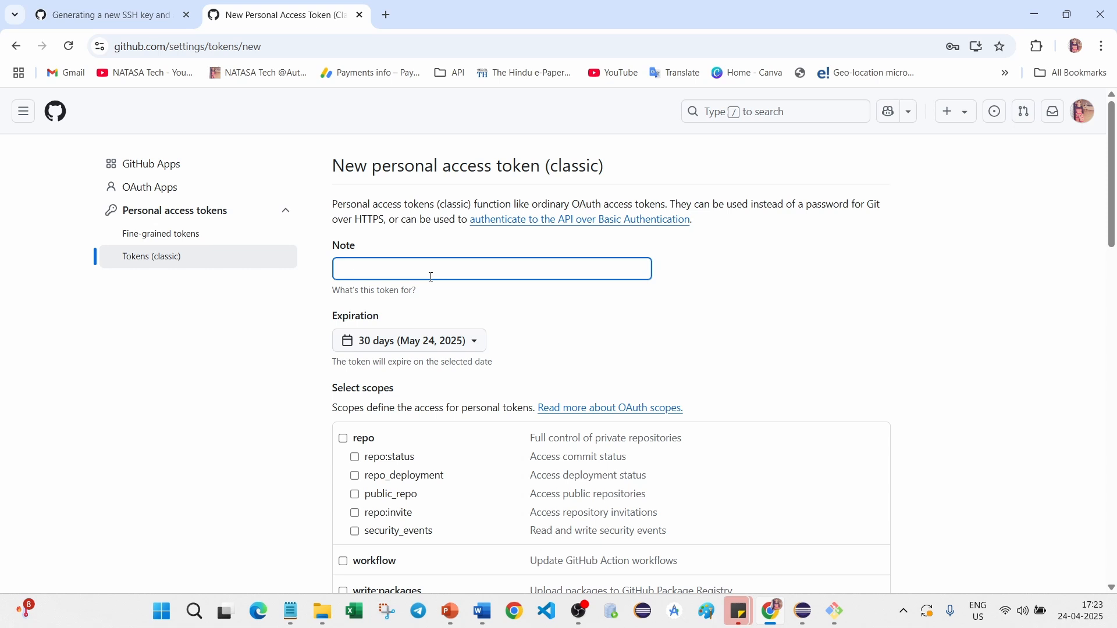
Step: Note the token as 'Token' and set its expiration to 90 days instead of no expiration
text(Token)
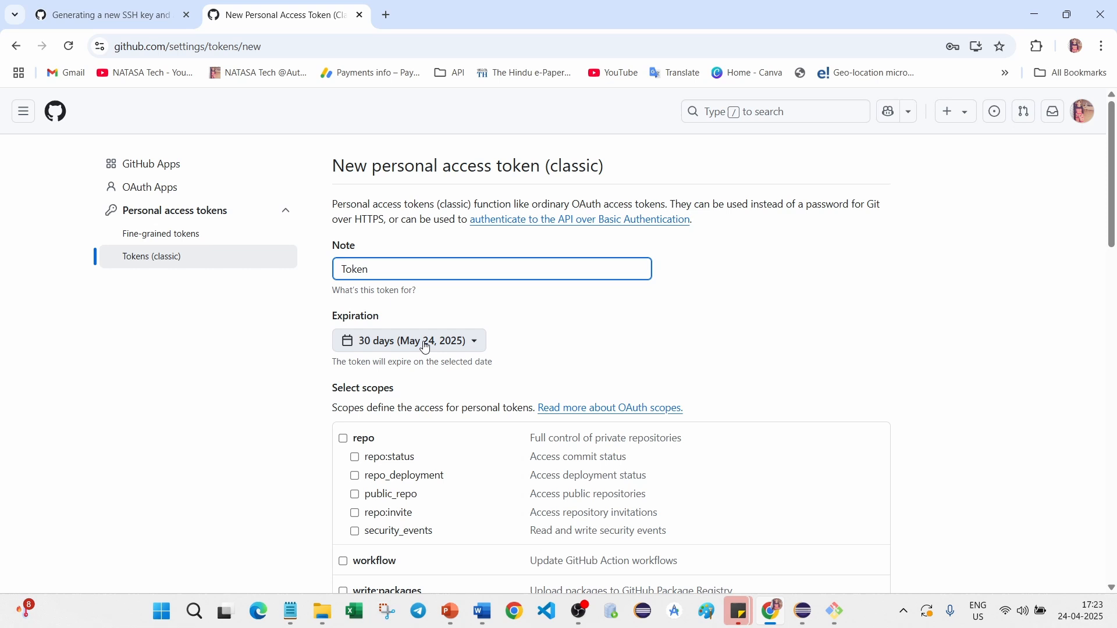
click(409, 340)
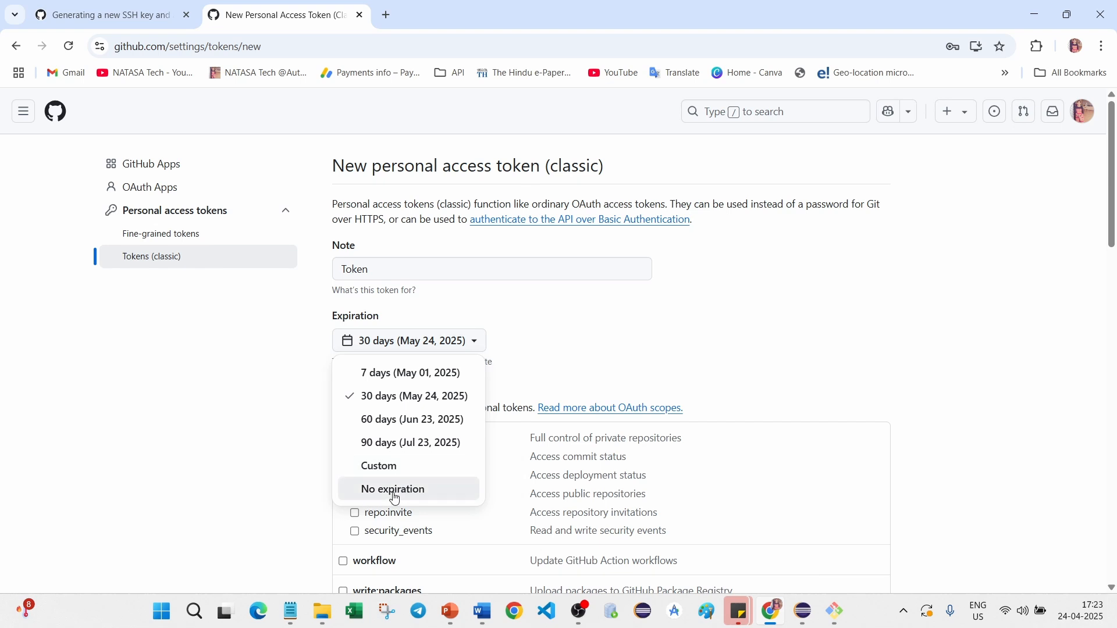
click(391, 489)
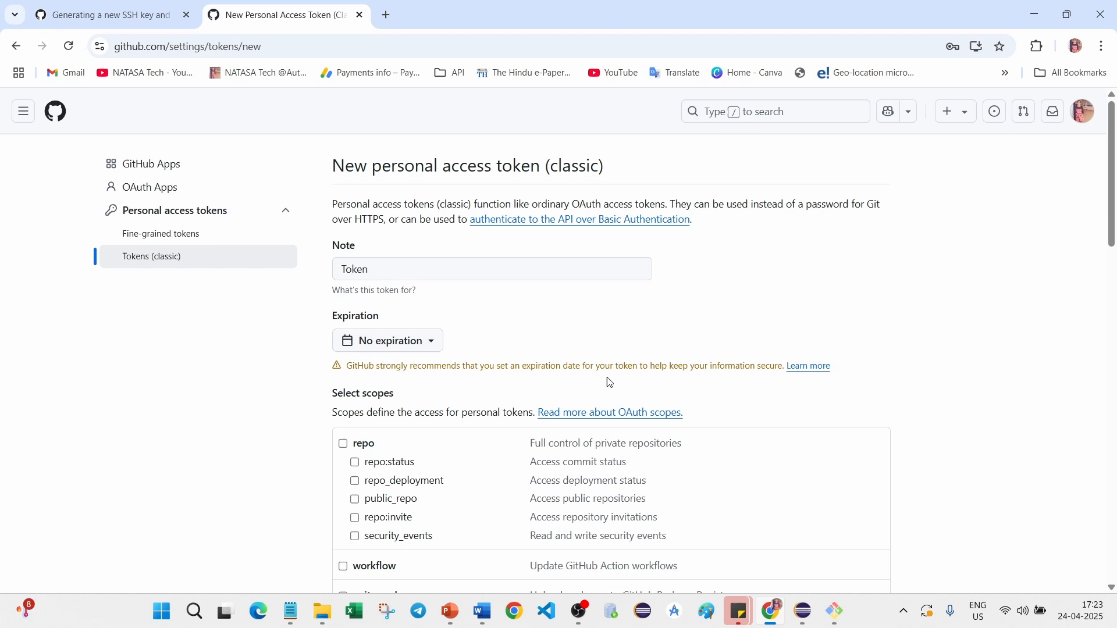
mouse_move(747, 387)
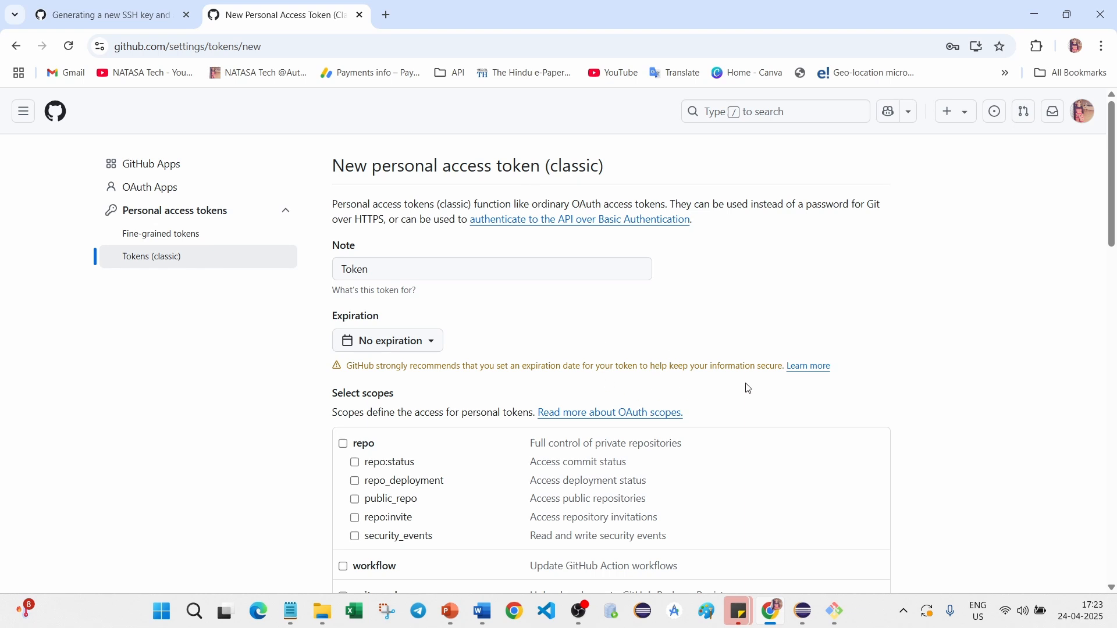
click(388, 341)
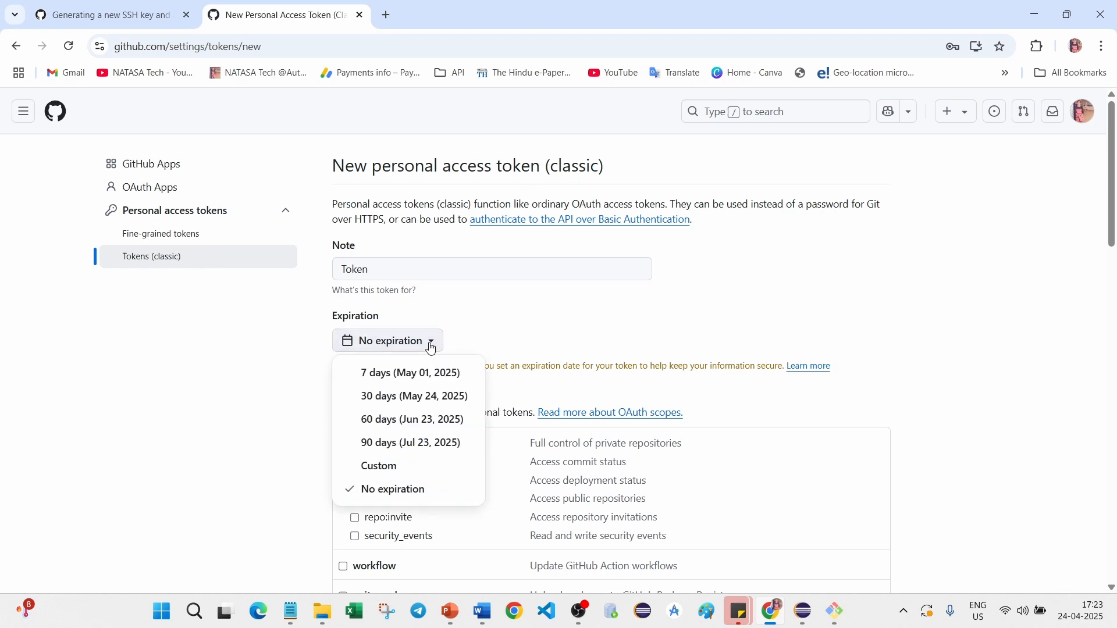
click(409, 442)
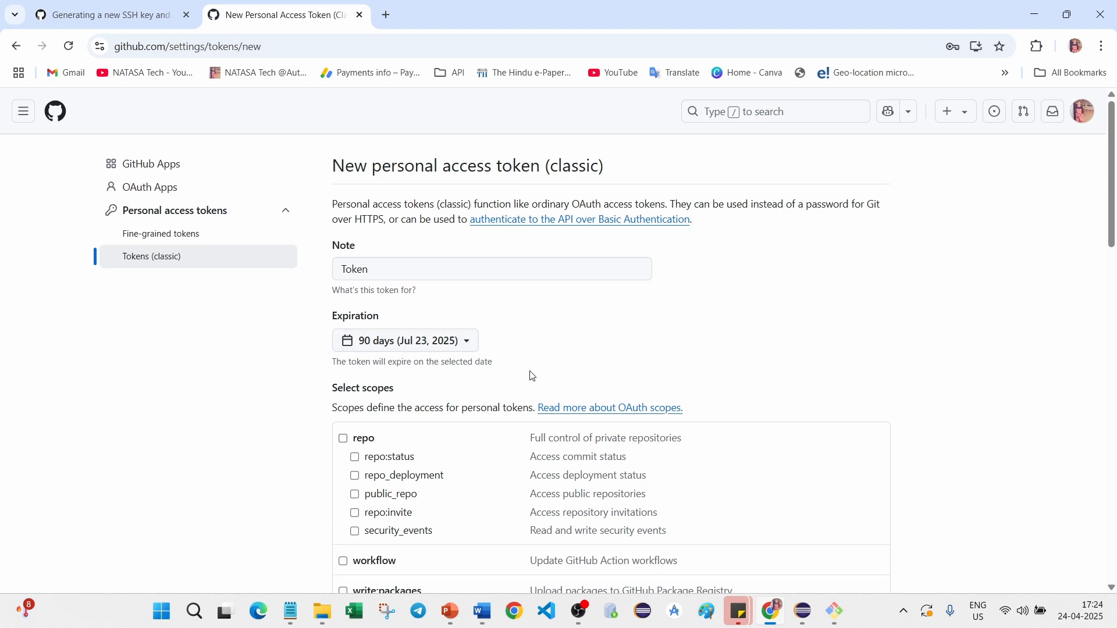
scroll(down, 3)
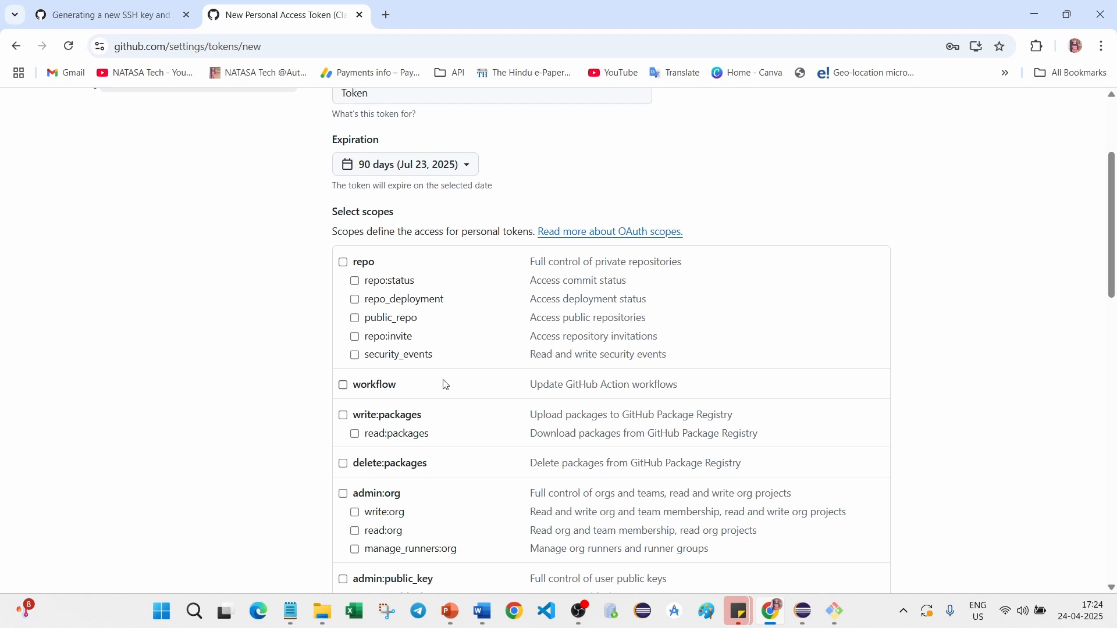
Step: Tick the repo, admin and enterprise administration scopes on the new token
scroll(down, 3)
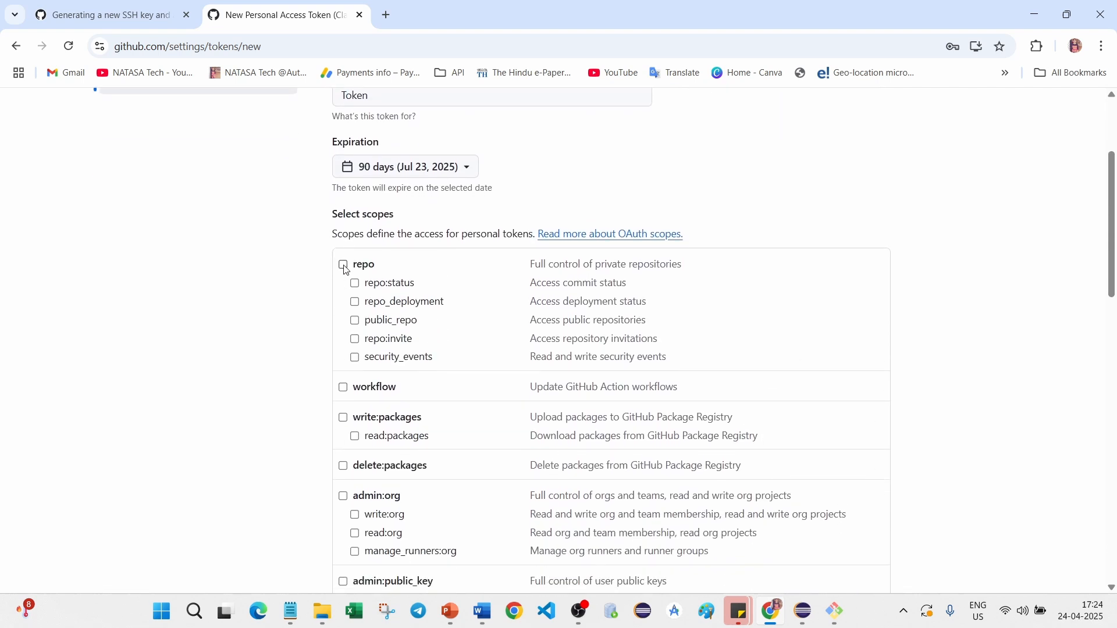
click(342, 264)
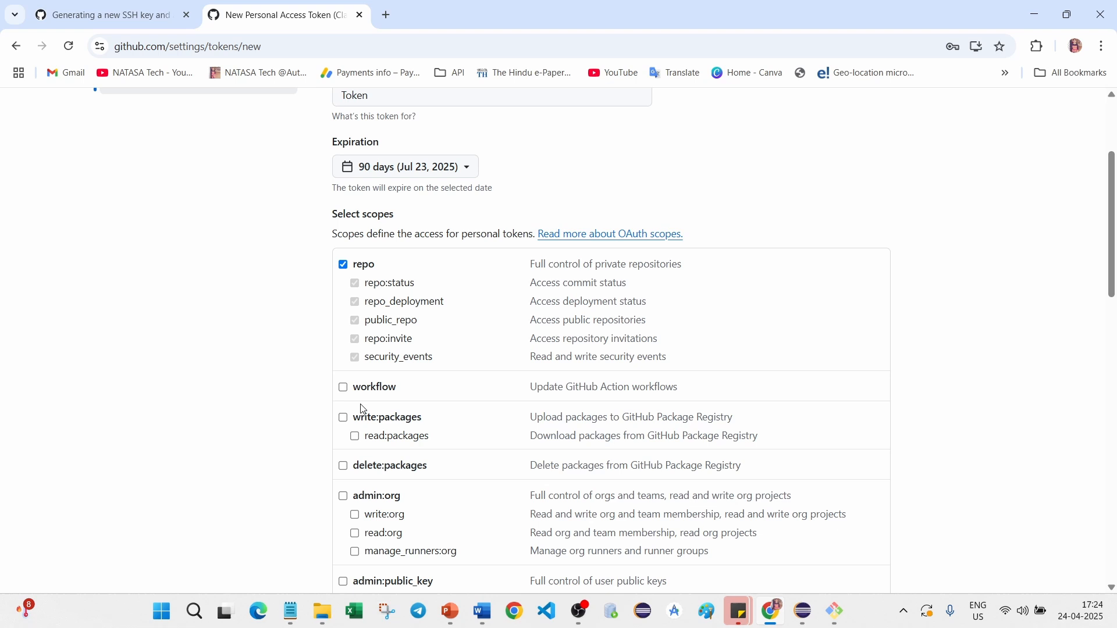
scroll(down, 3)
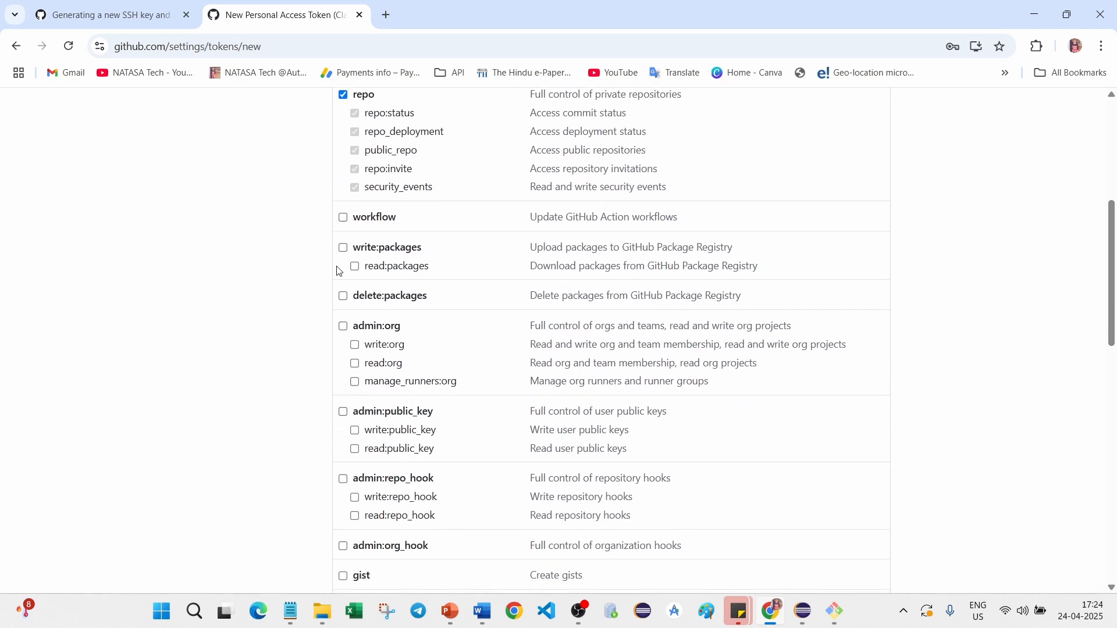
click(342, 326)
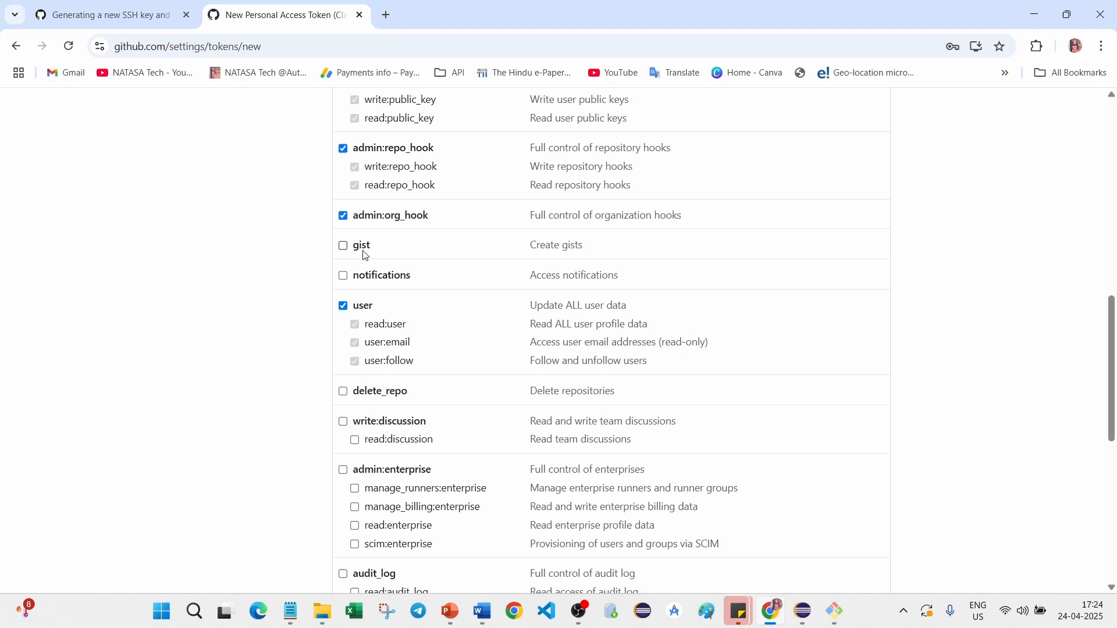
scroll(down, 3)
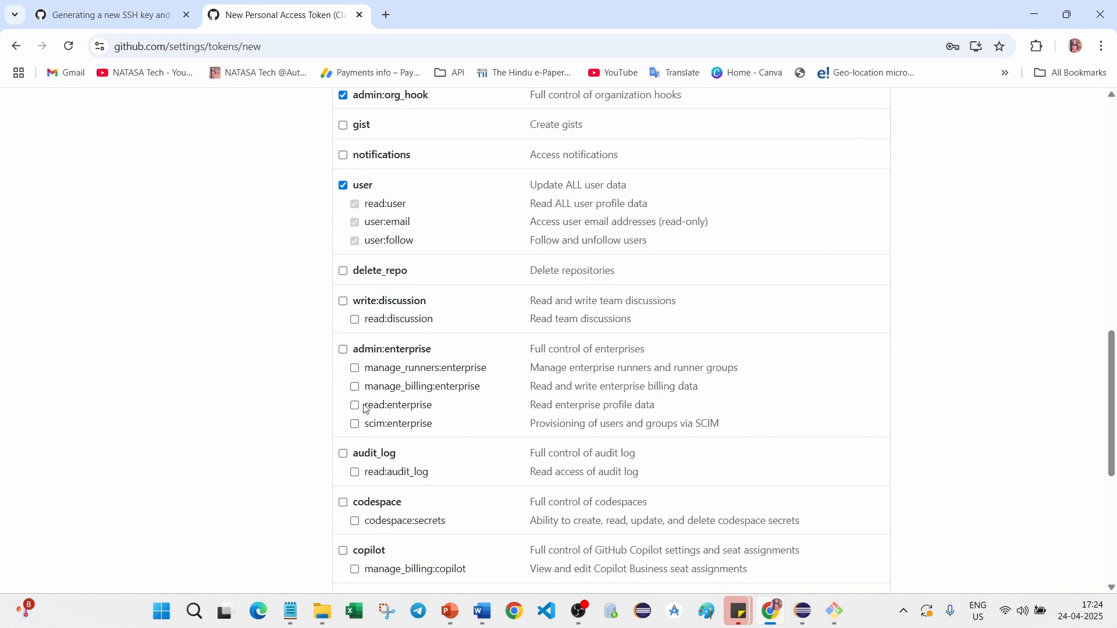
click(342, 349)
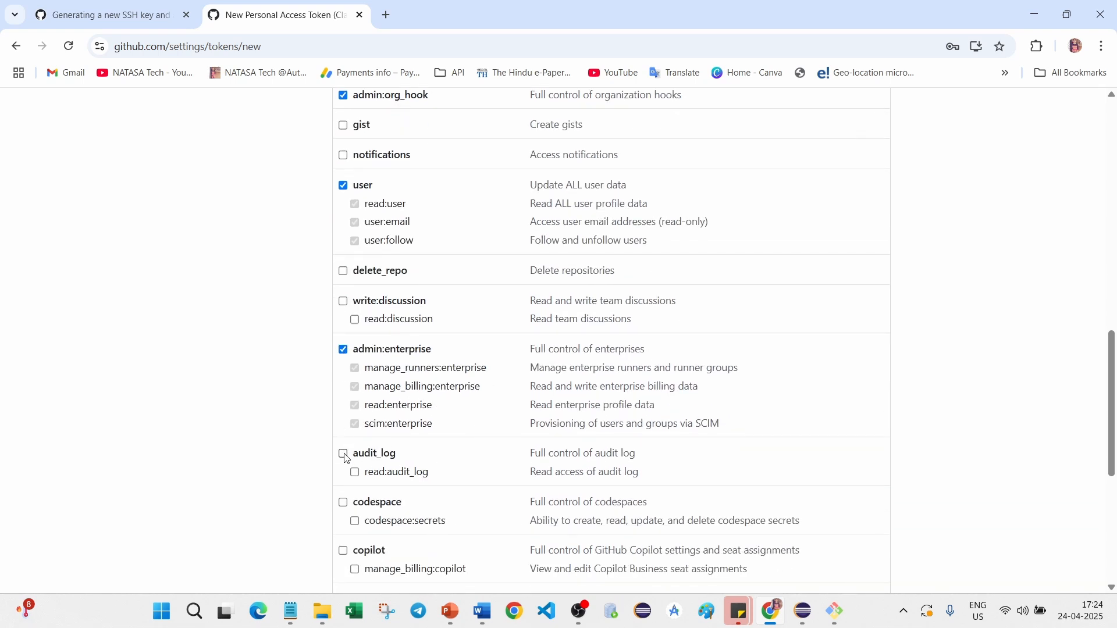
Step: Add audit log, codespace and workflow scopes, then generate and copy the token
click(343, 454)
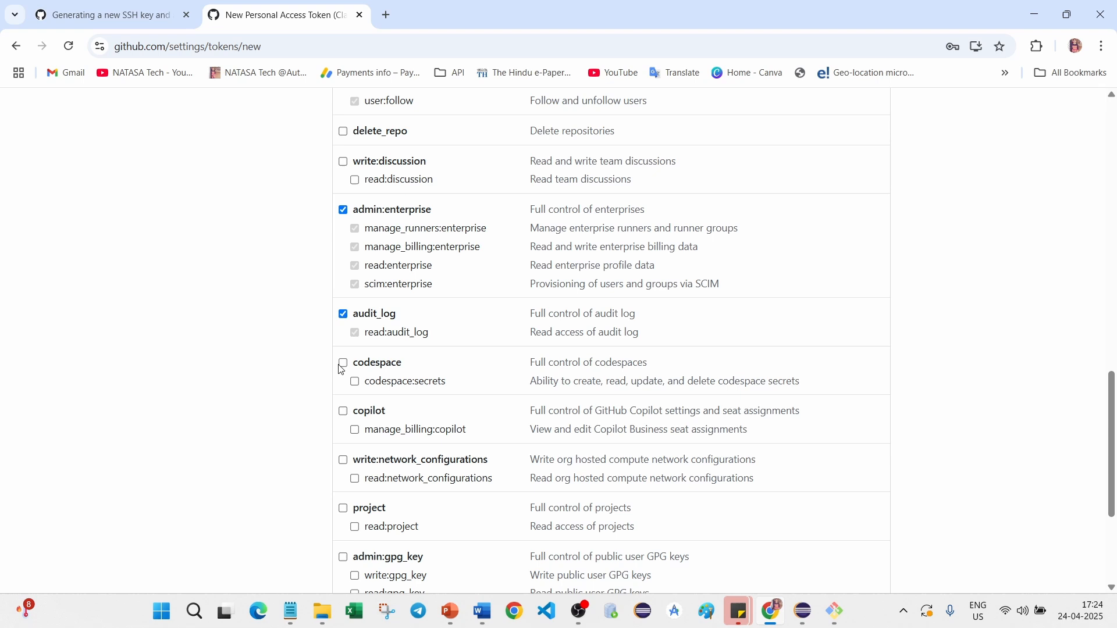
click(342, 412)
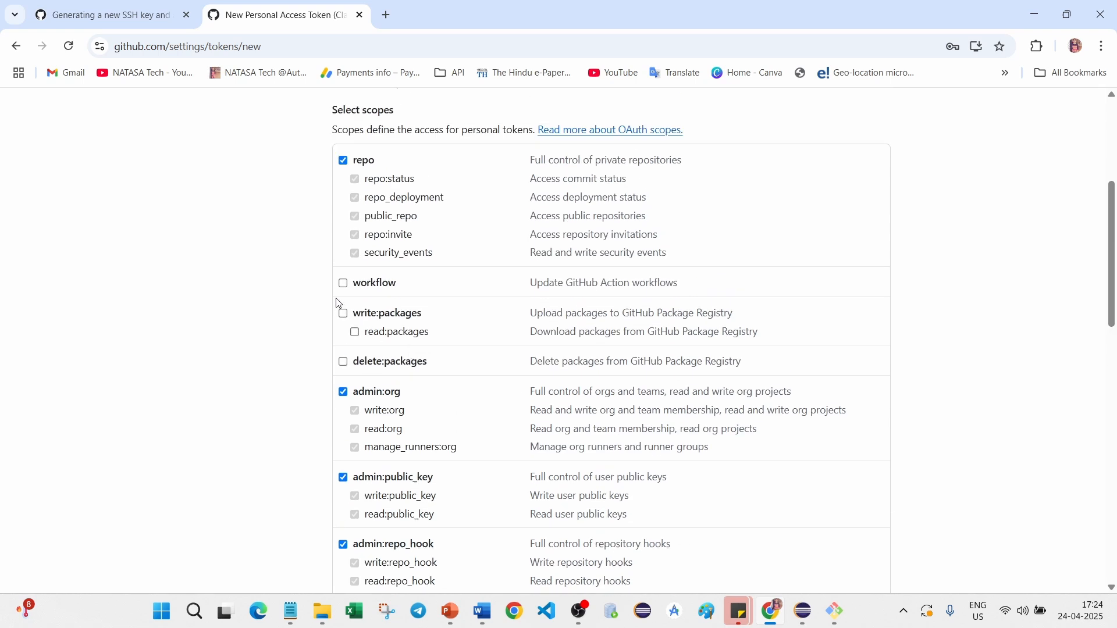
click(342, 283)
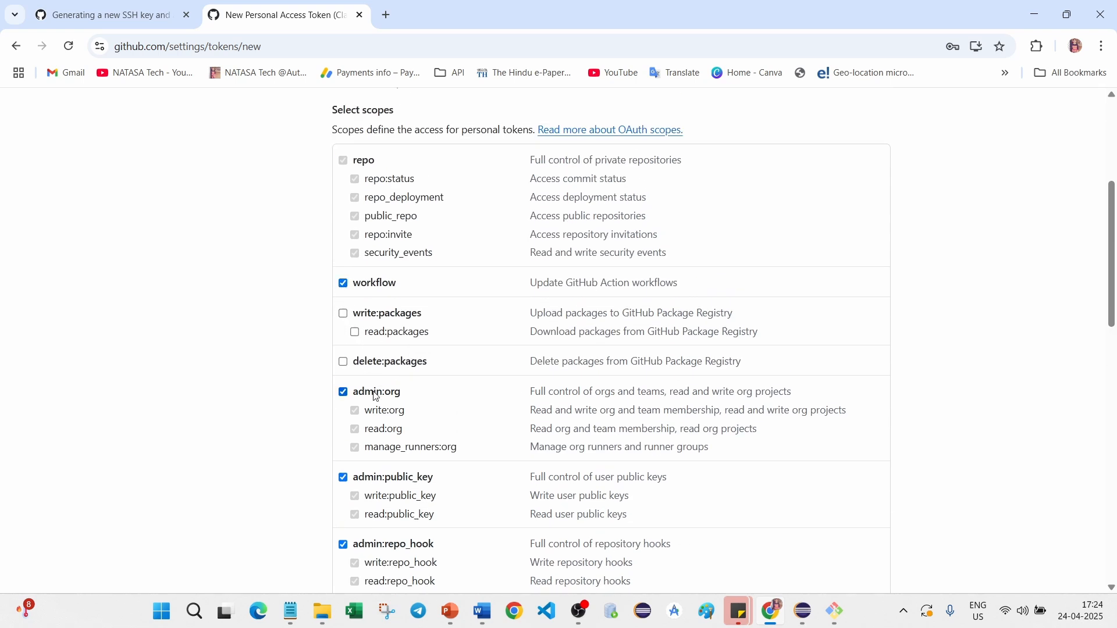
scroll(down, 3)
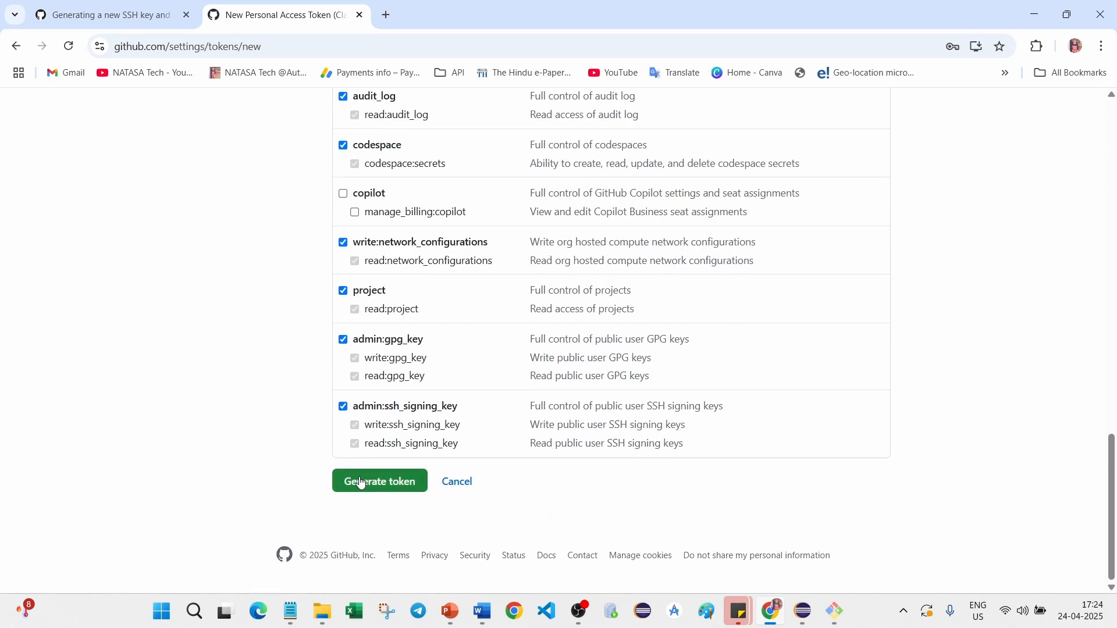
click(380, 481)
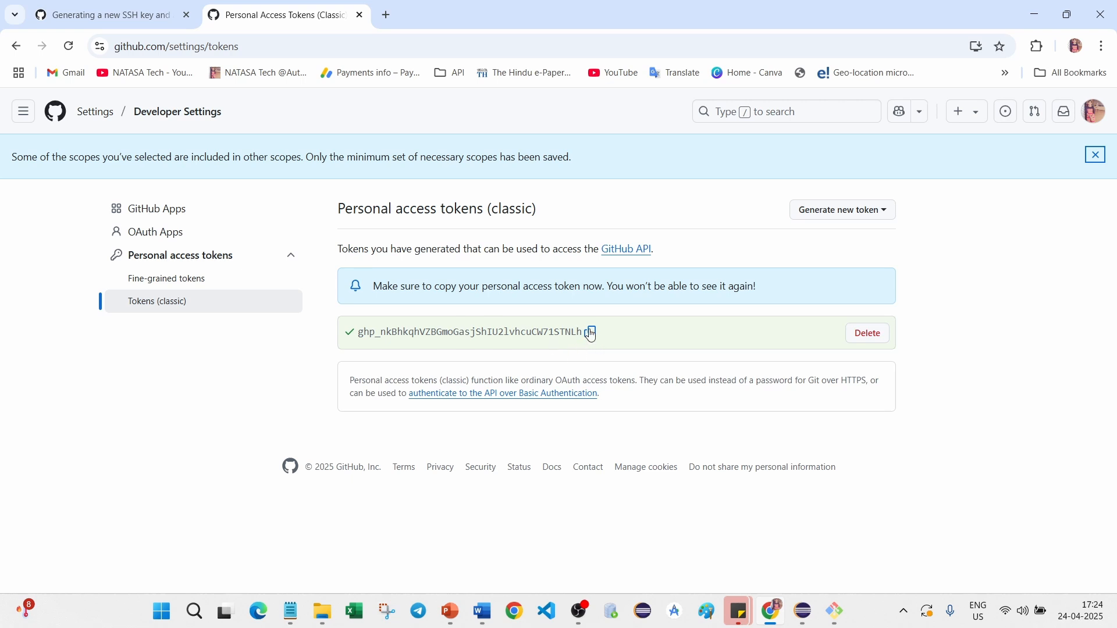
click(590, 333)
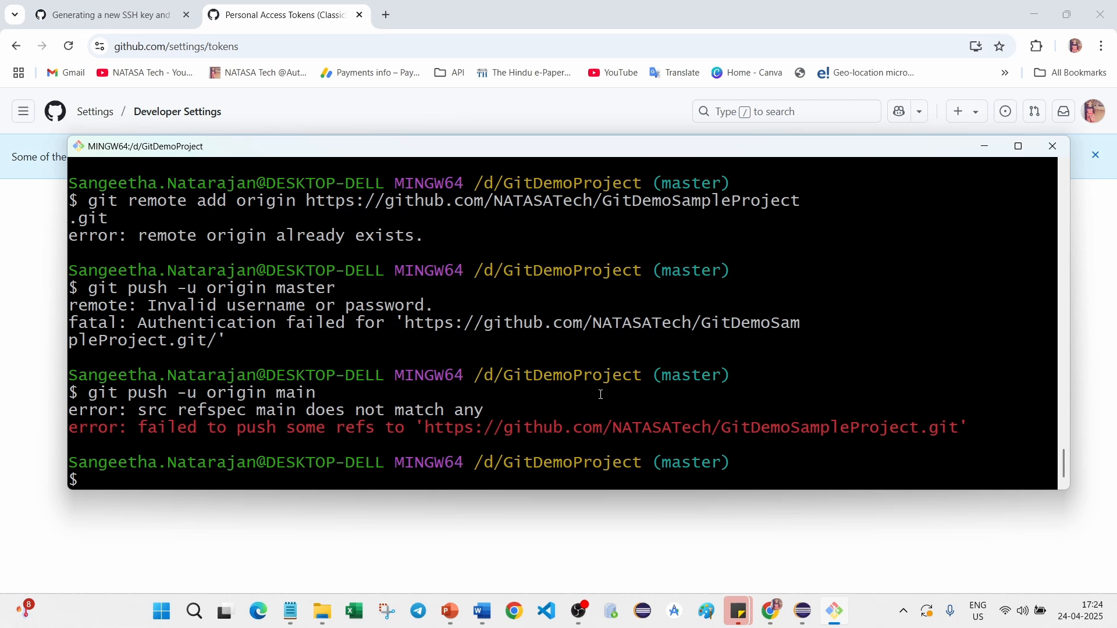
Step: Run git push -u origin main again in Git Bash
text(git push -u origin main)
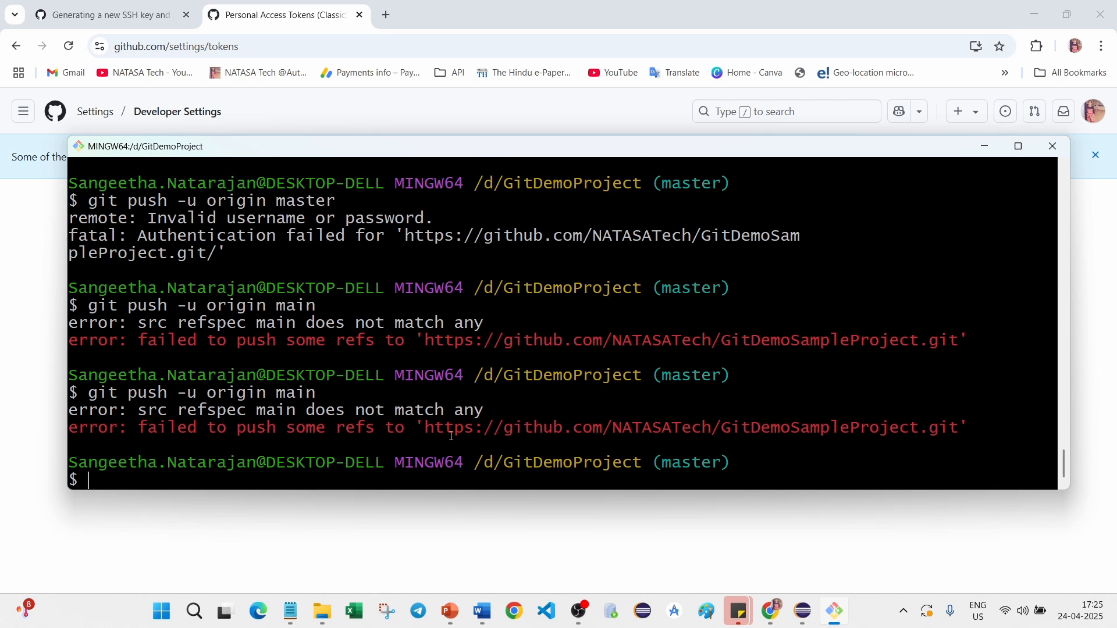
mouse_move(308, 562)
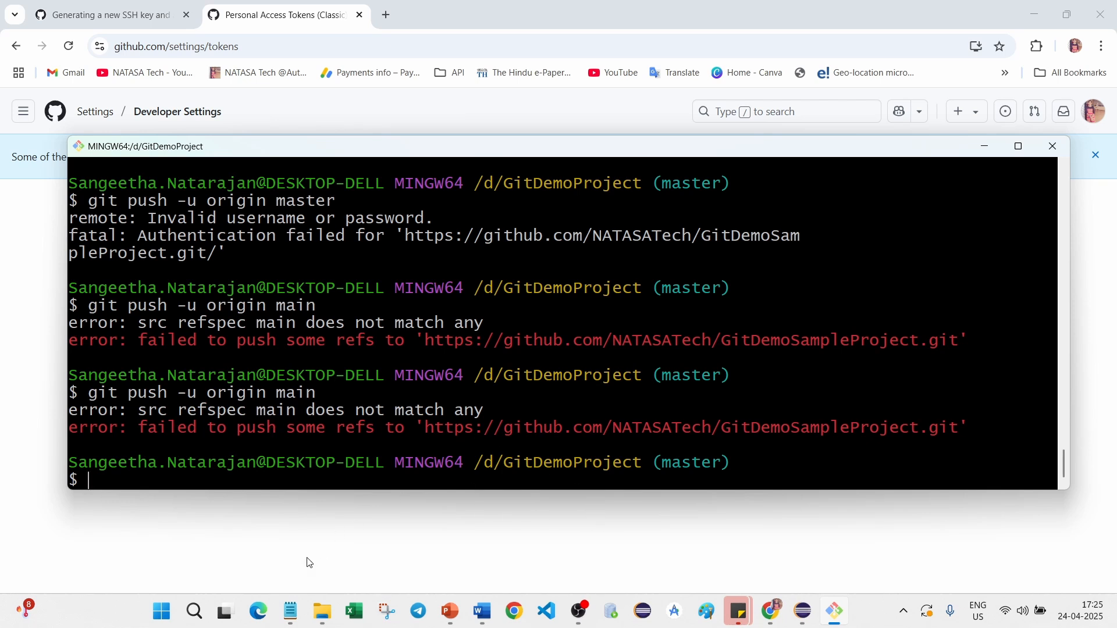
Step: Duplicate the git remote set-url origin template on a new Notepad line and select its username
click(288, 610)
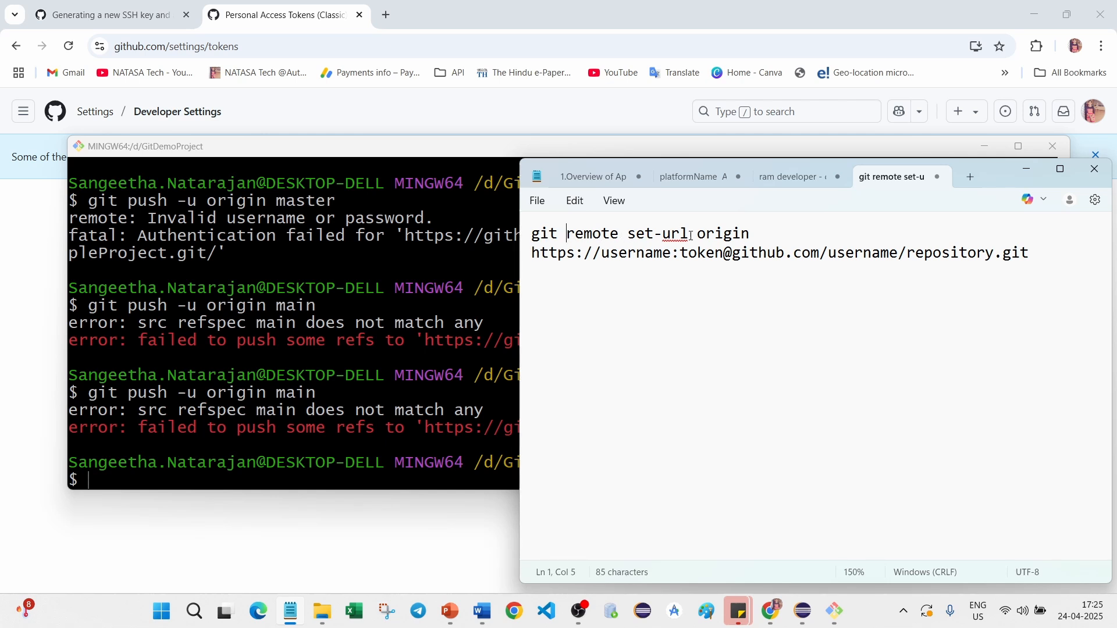
key(enter)
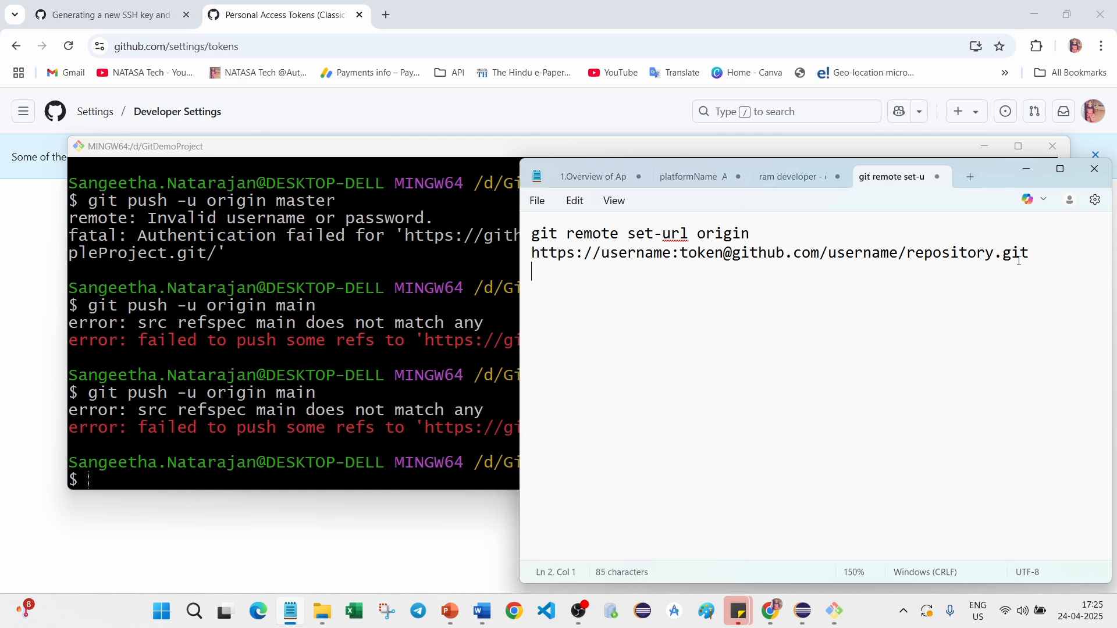
key(ctrl+a)
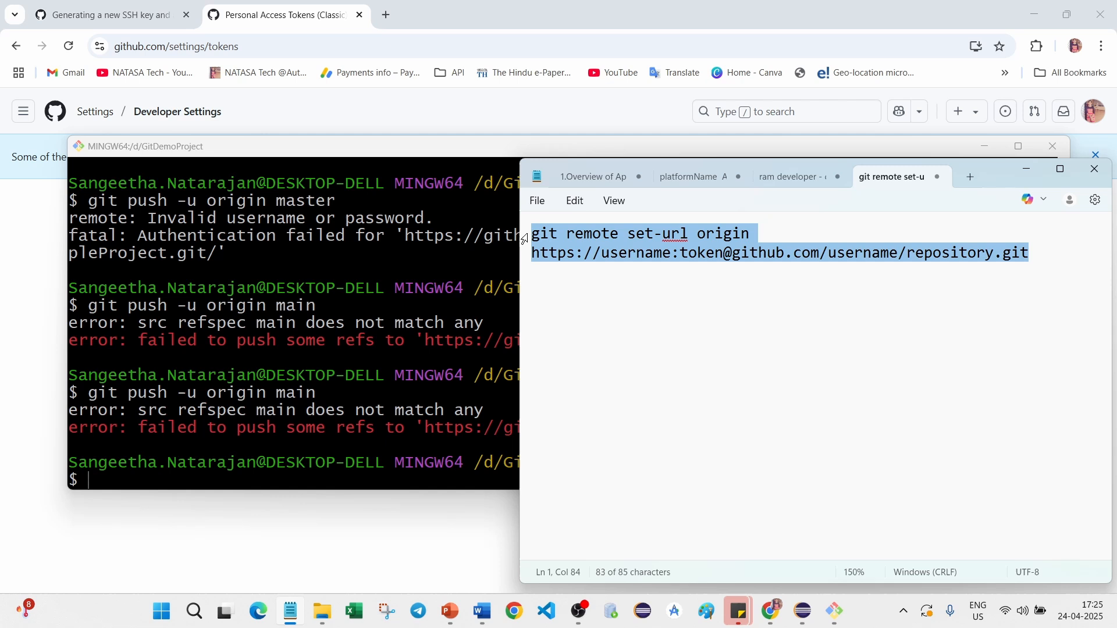
click(634, 325)
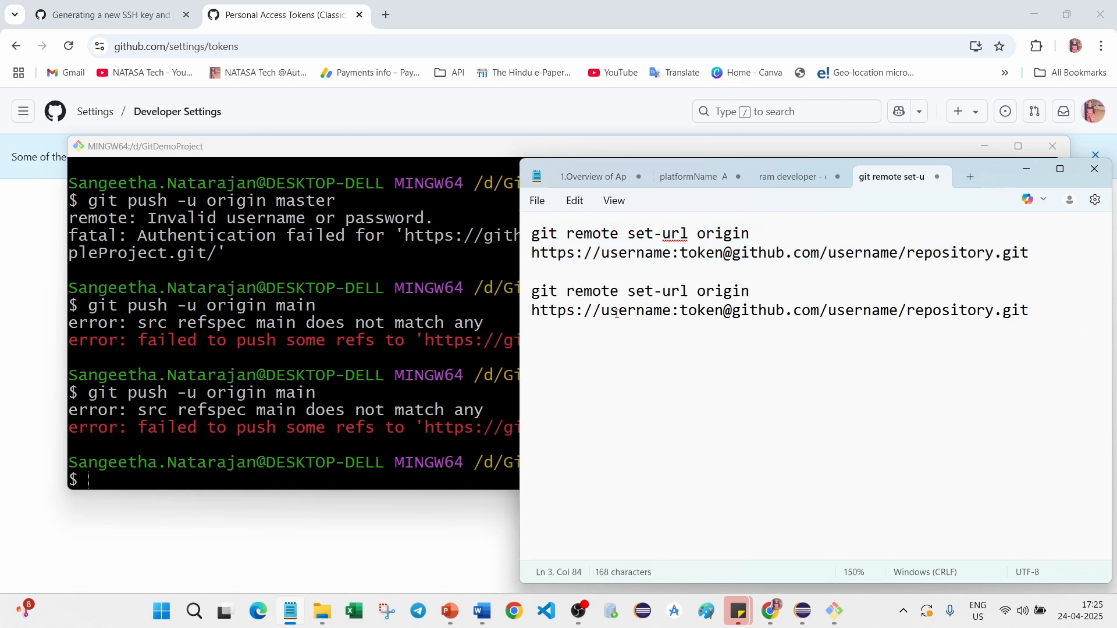
double_click(634, 310)
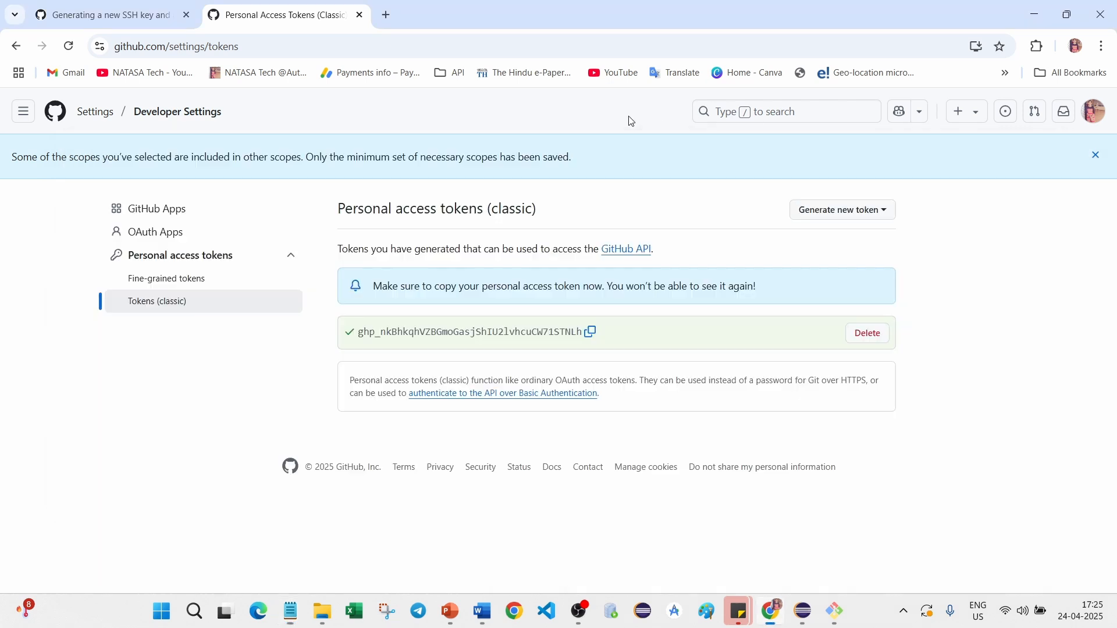
Step: Put NATASA and the generated token into the URL, and start typing NATASATech as owner
click(1091, 112)
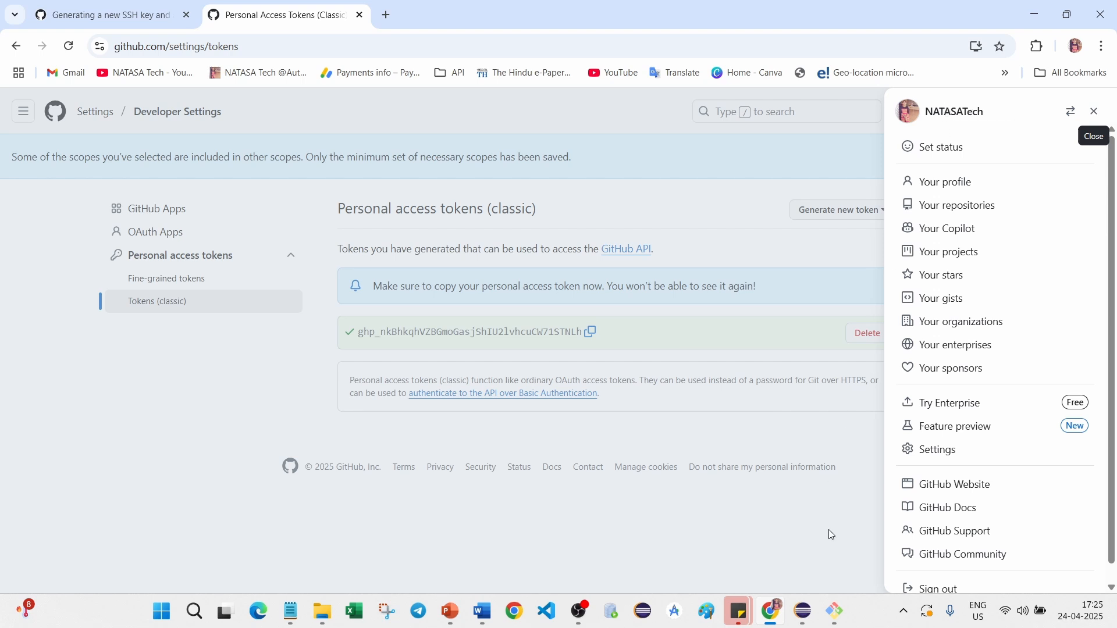
mouse_move(985, 132)
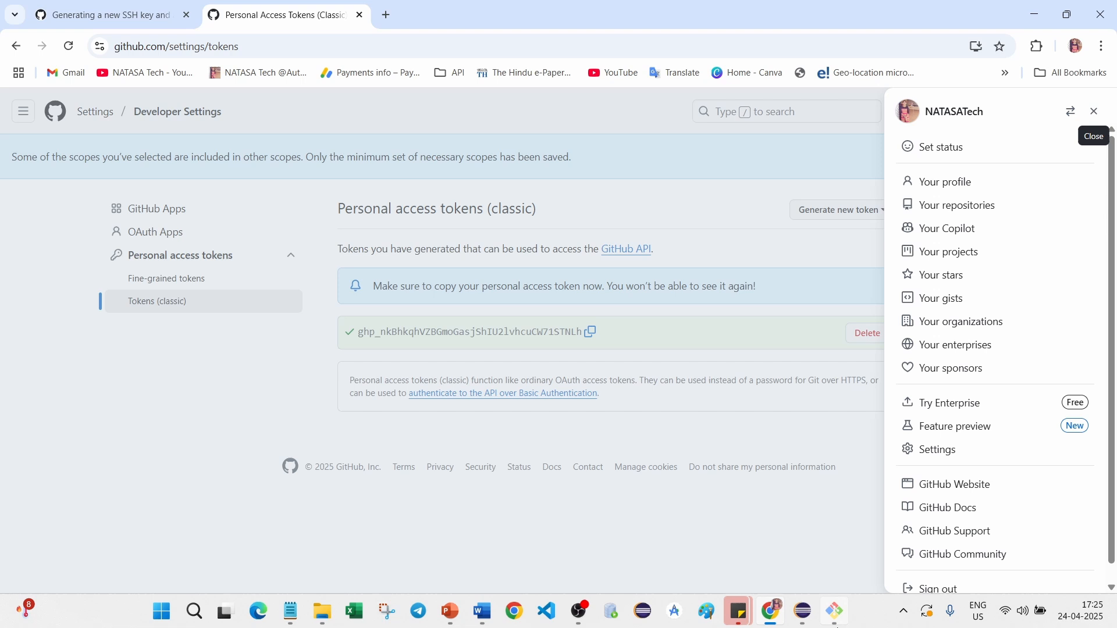
mouse_move(382, 597)
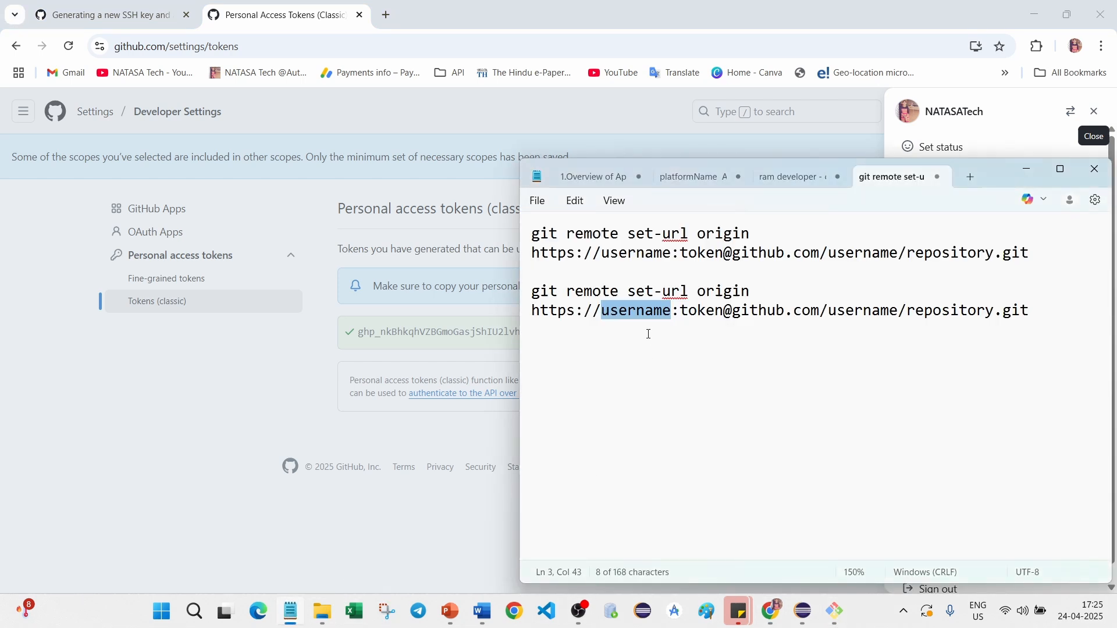
text(NATASATech)
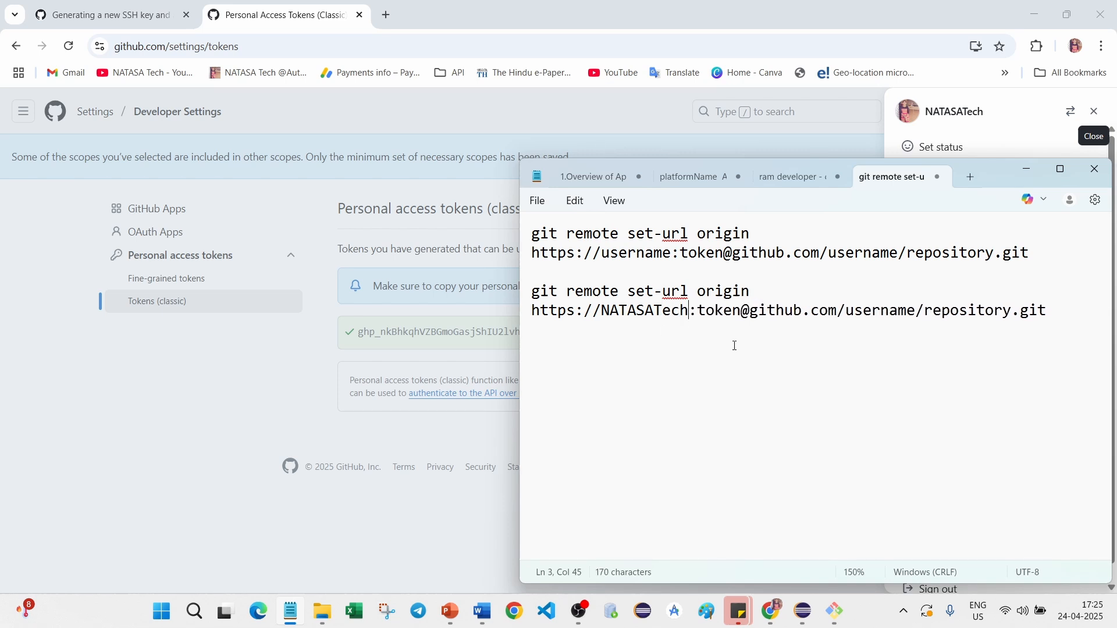
double_click(718, 310)
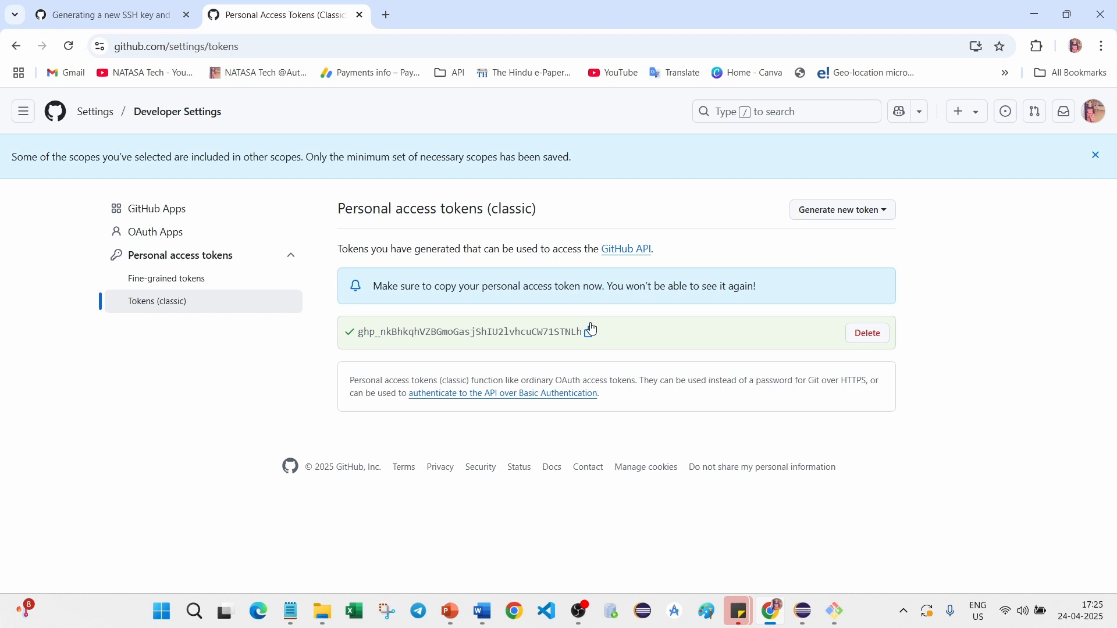
click(590, 330)
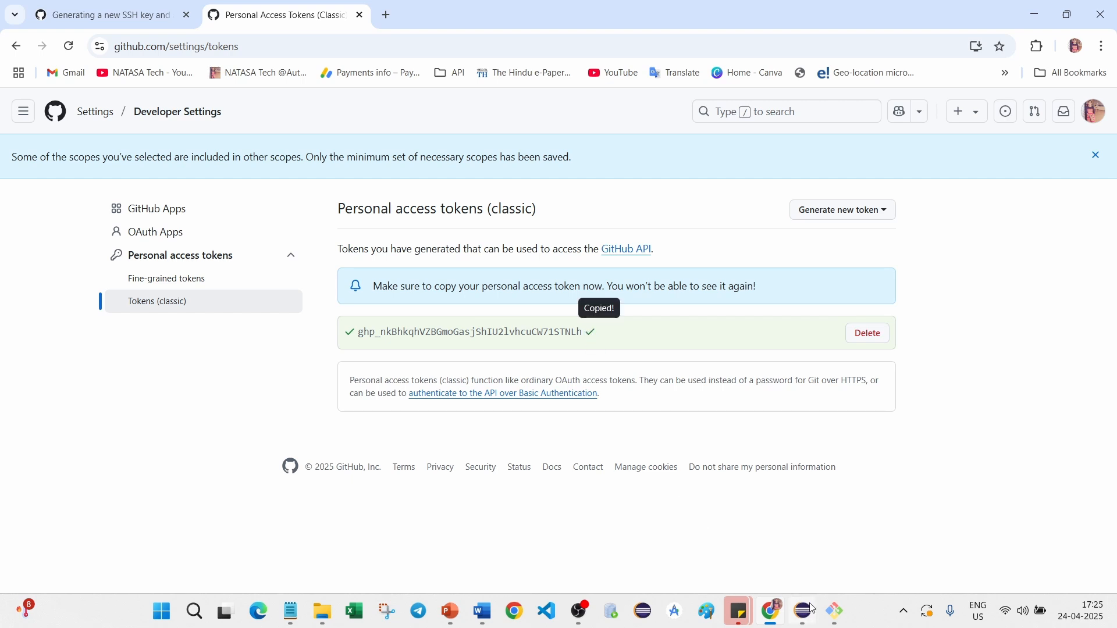
mouse_move(289, 610)
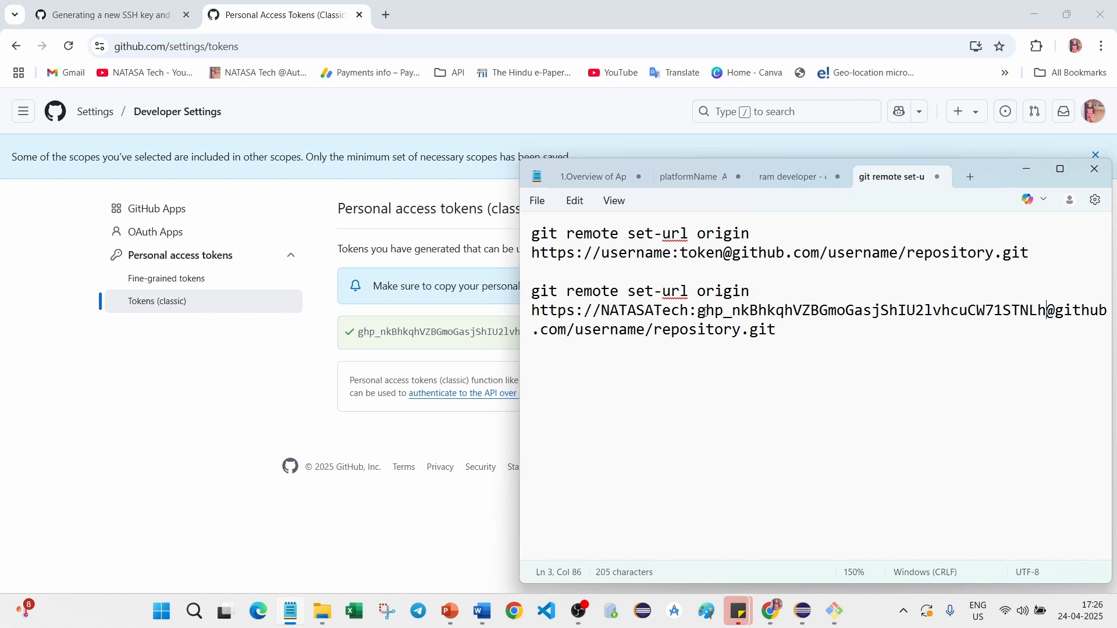
double_click(607, 329)
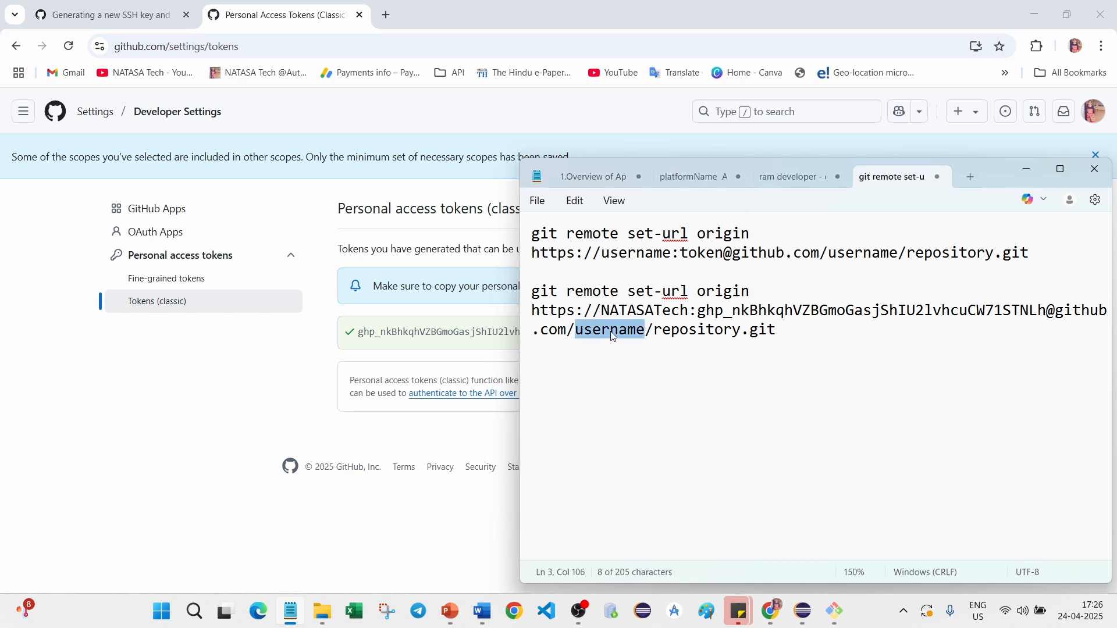
text(NAT)
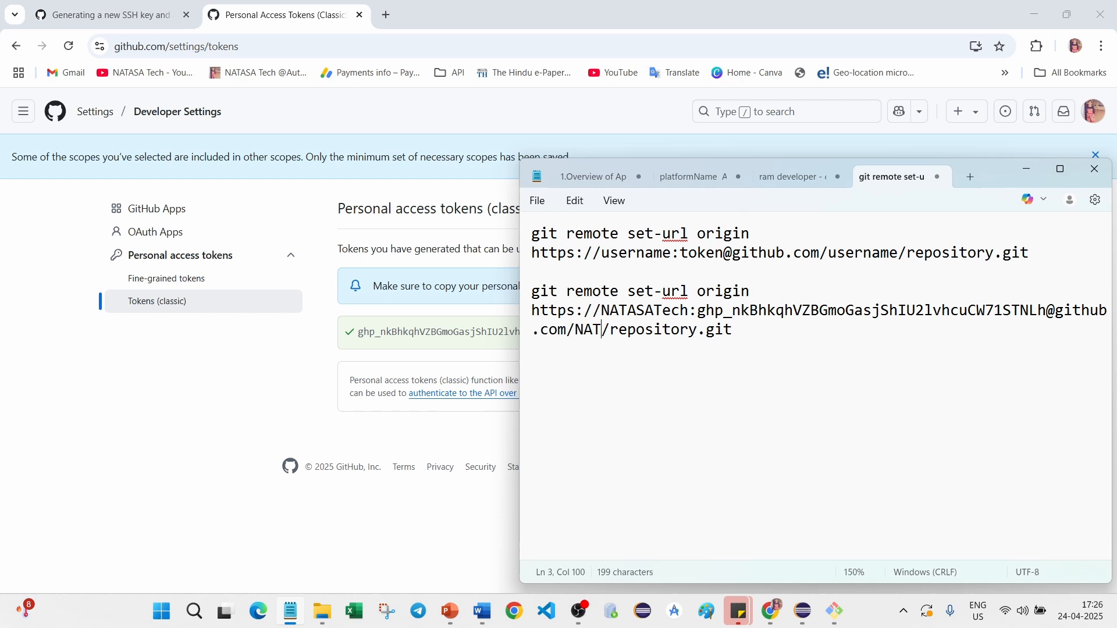
text(ASATe)
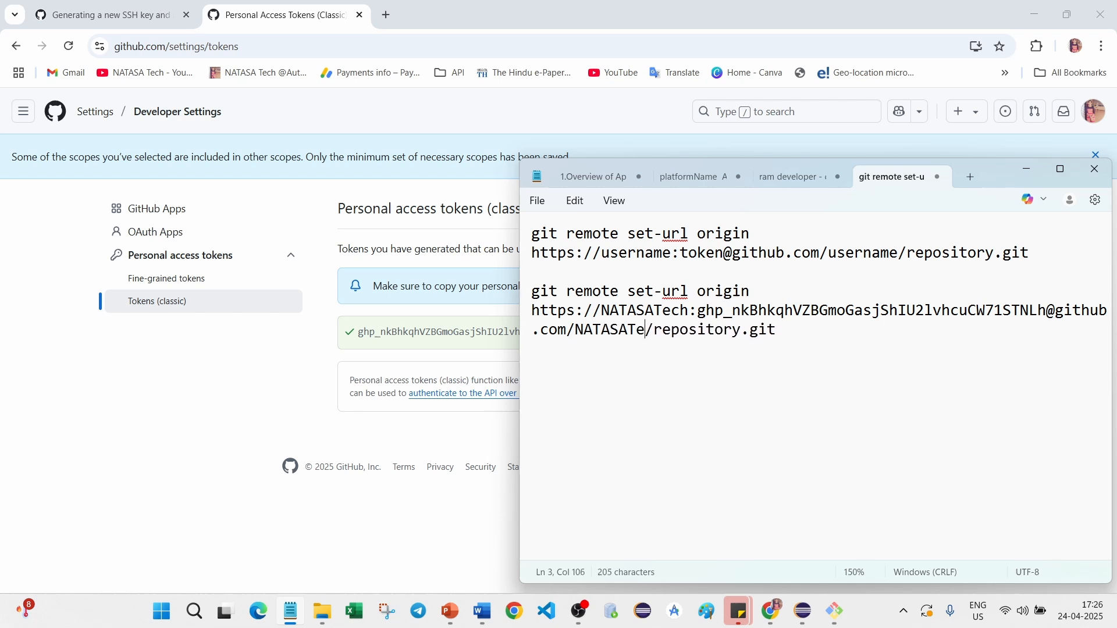
text(ch)
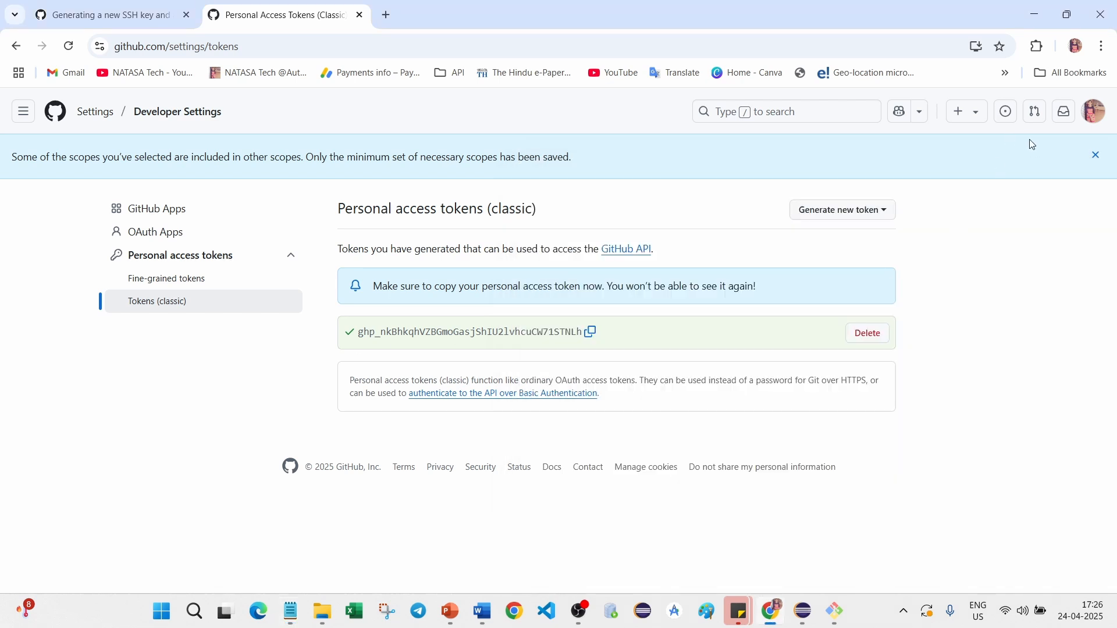
Step: Open GitDemoSampleProject from Your repositories and select its git remote add origin command
click(1091, 111)
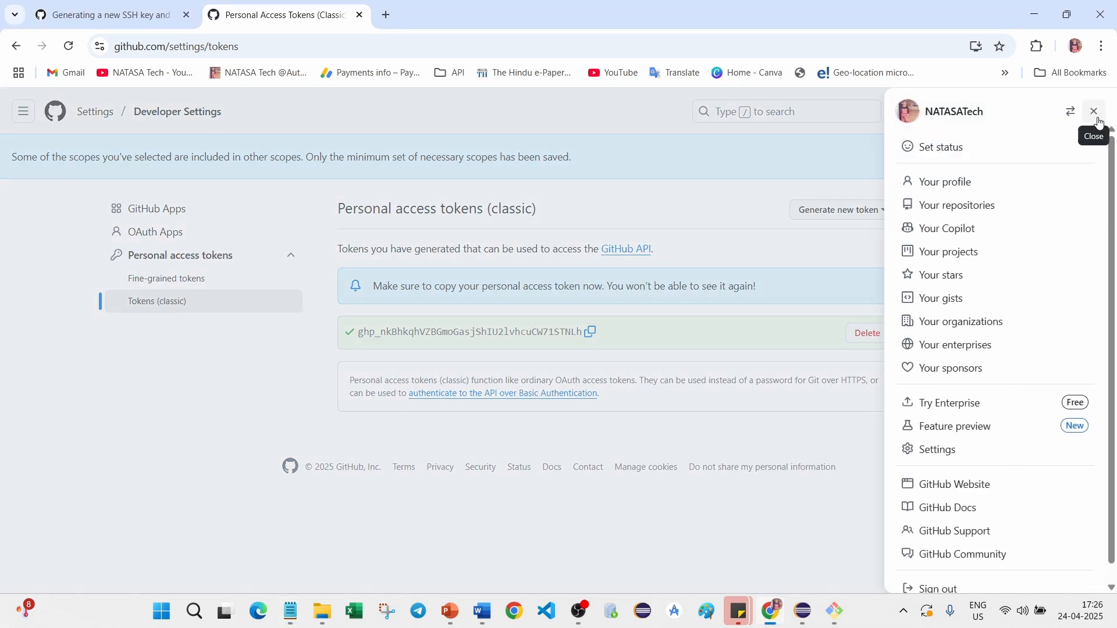
mouse_move(955, 205)
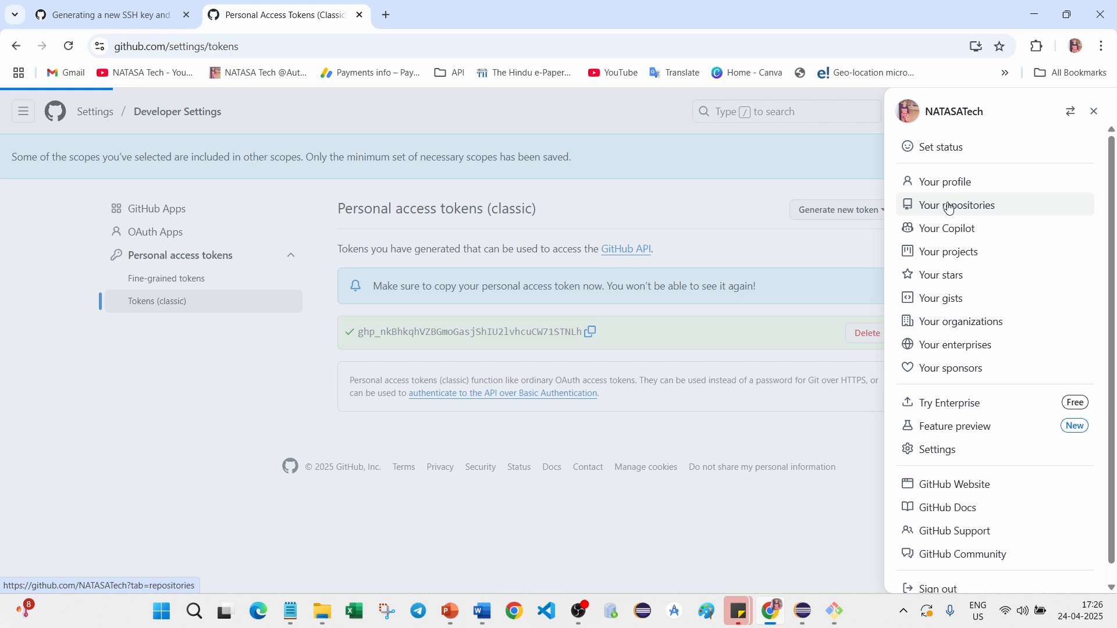
click(953, 204)
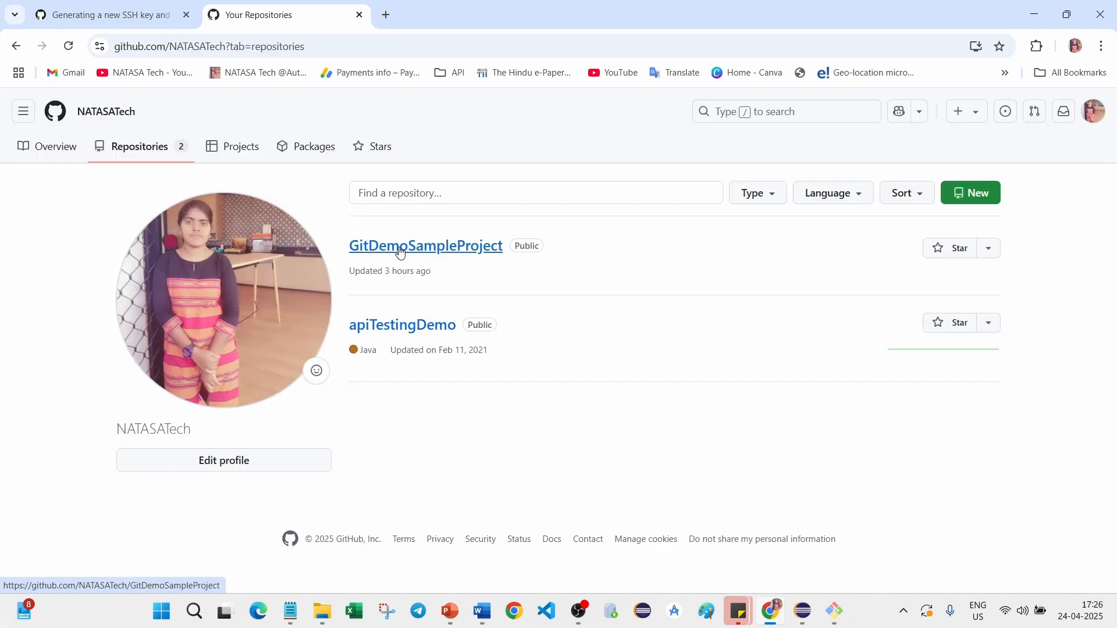
click(425, 245)
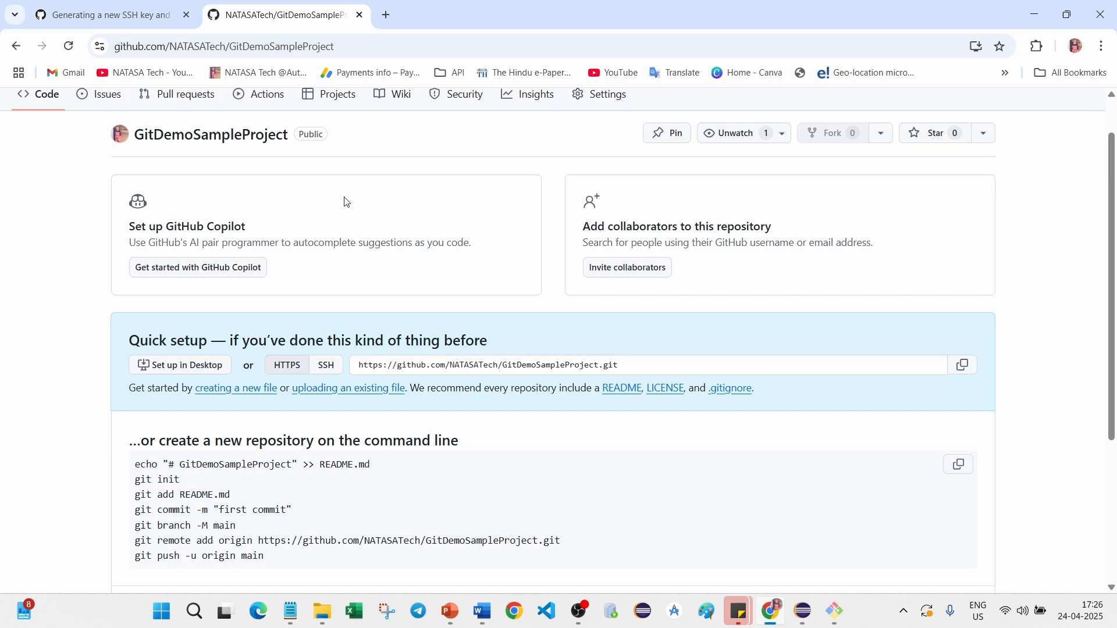
scroll(down, 3)
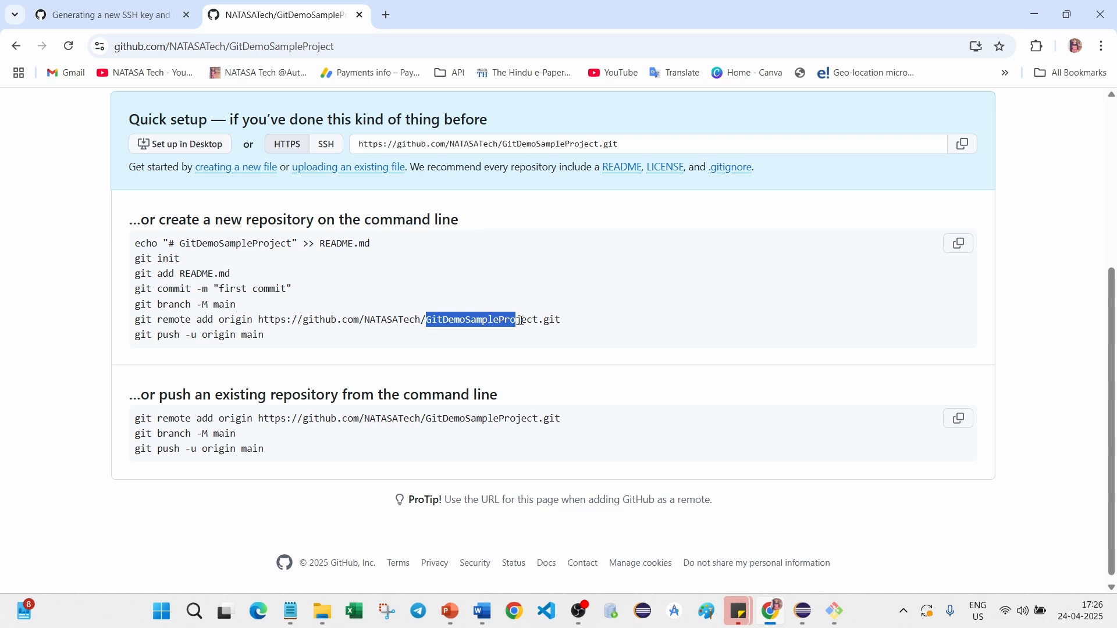
triple_click(346, 319)
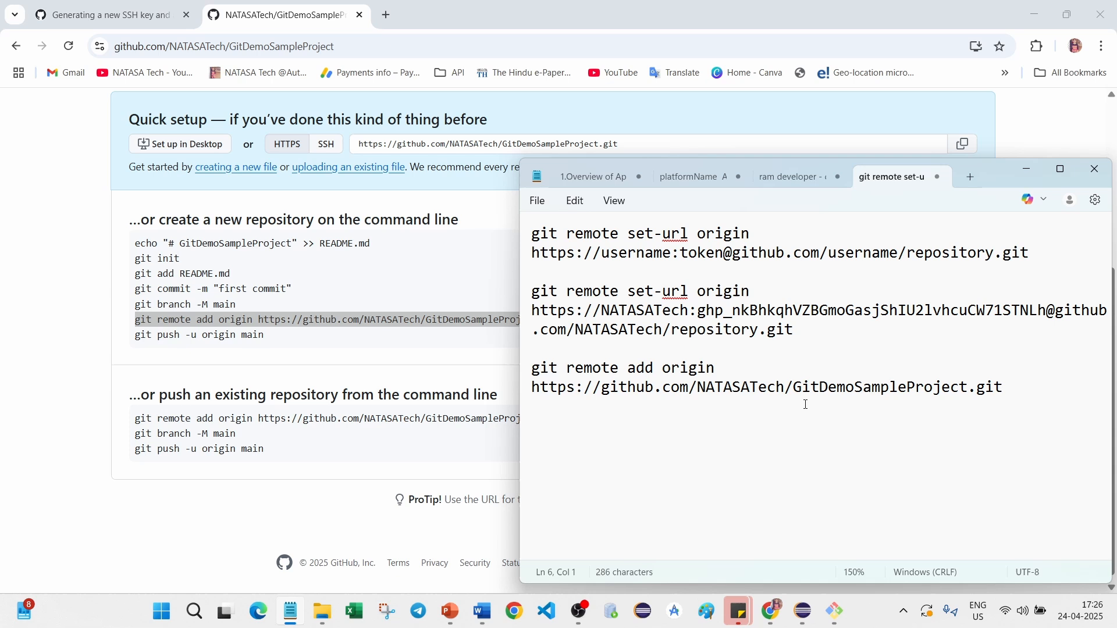
Step: Replace the placeholder repository name in the set-url URL with GitDemoSampleProject
double_click(878, 387)
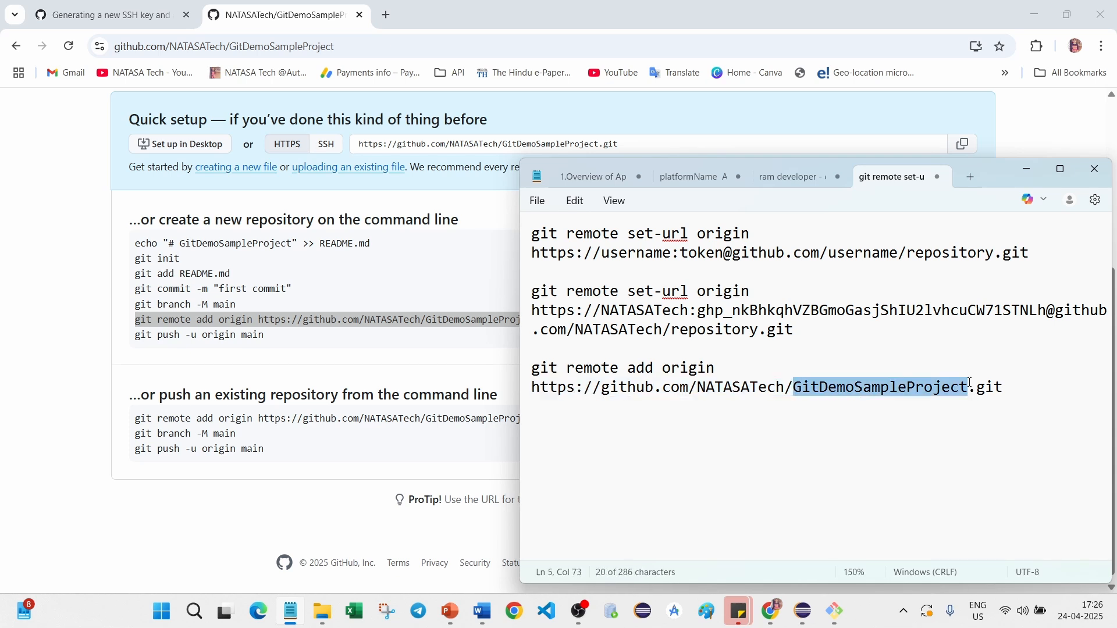
click(695, 329)
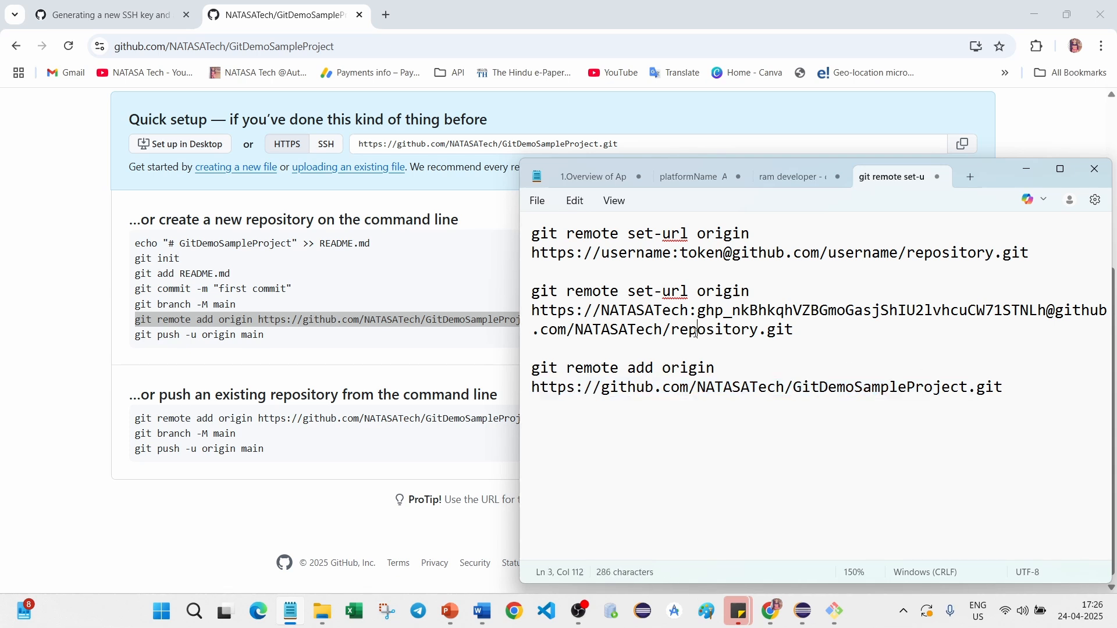
text(GitDemoSampleProject)
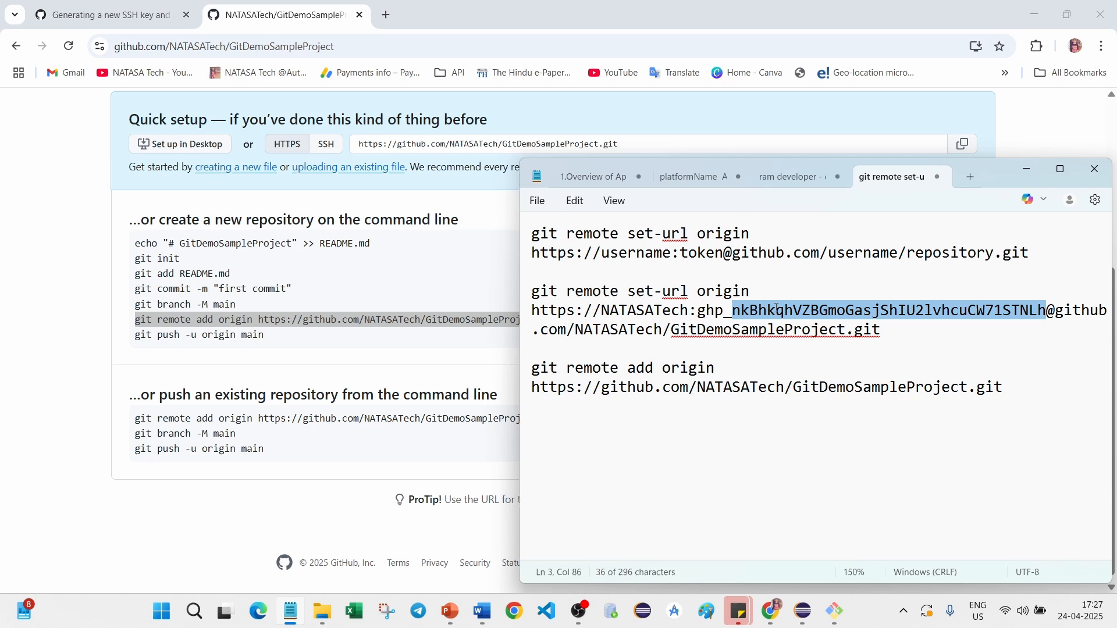
double_click(617, 329)
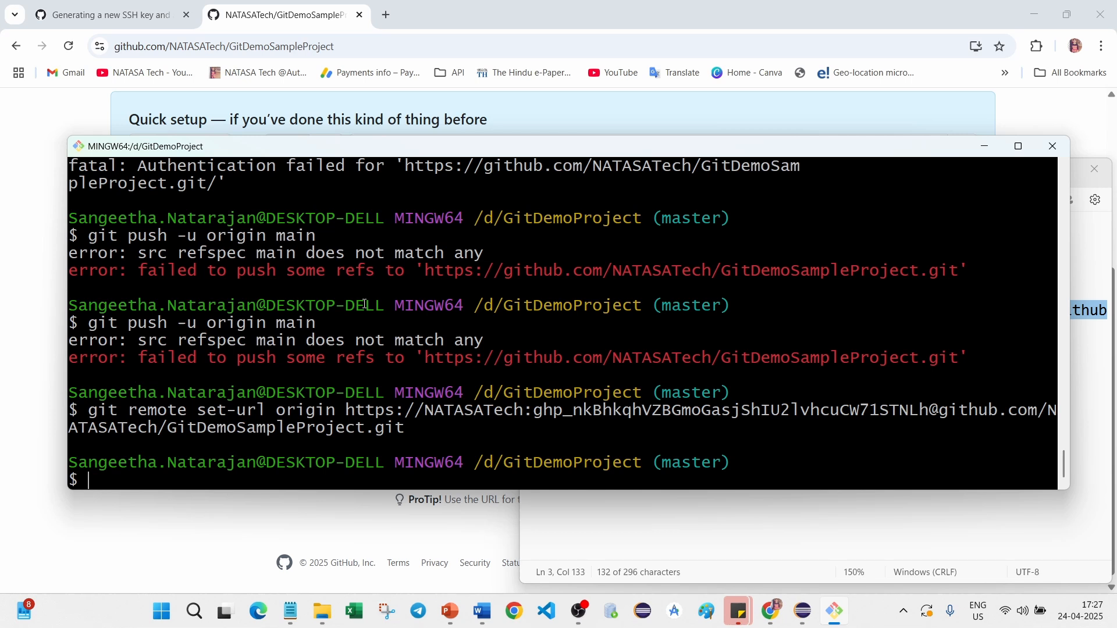
Step: Retry git push -u origin main, then push with git push -u origin master
text(git push -u origin main)
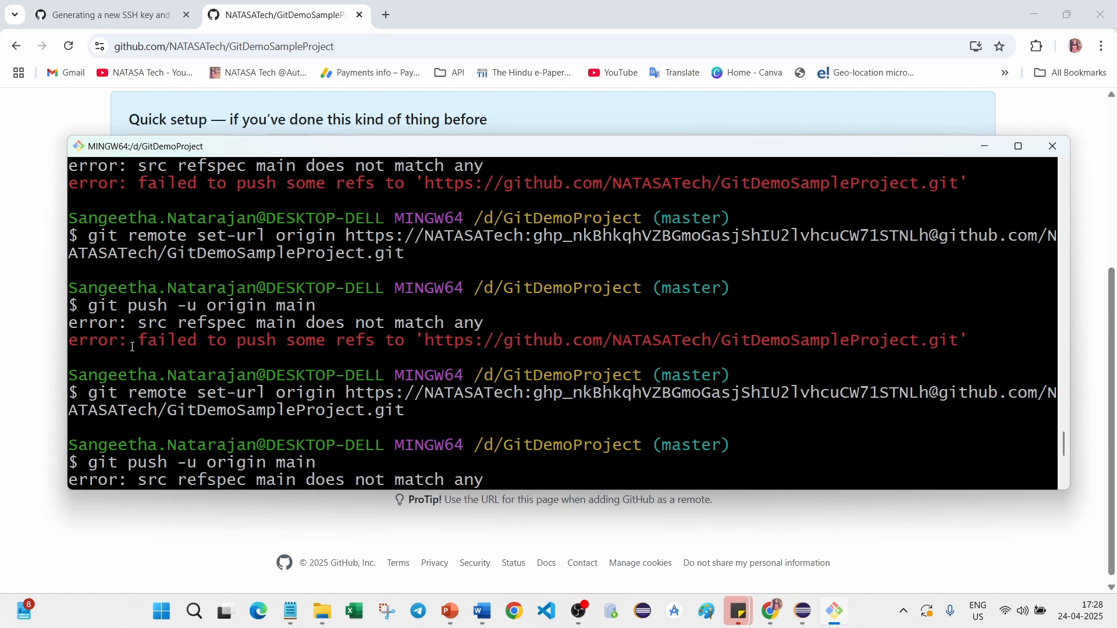
drag(128, 340, 381, 339)
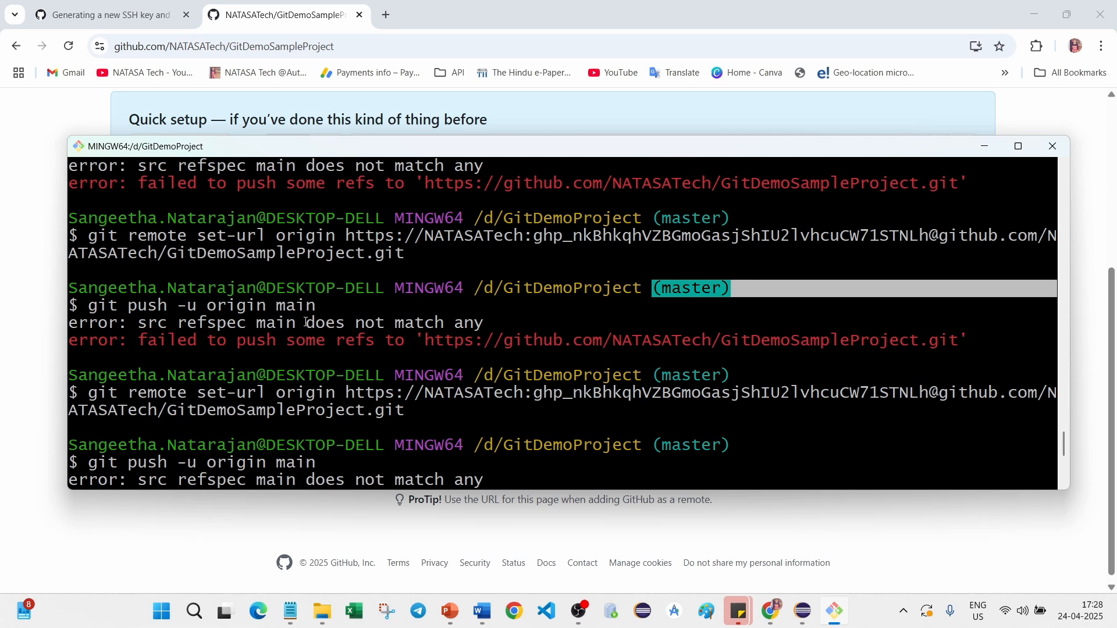
text(git push -u origin master)
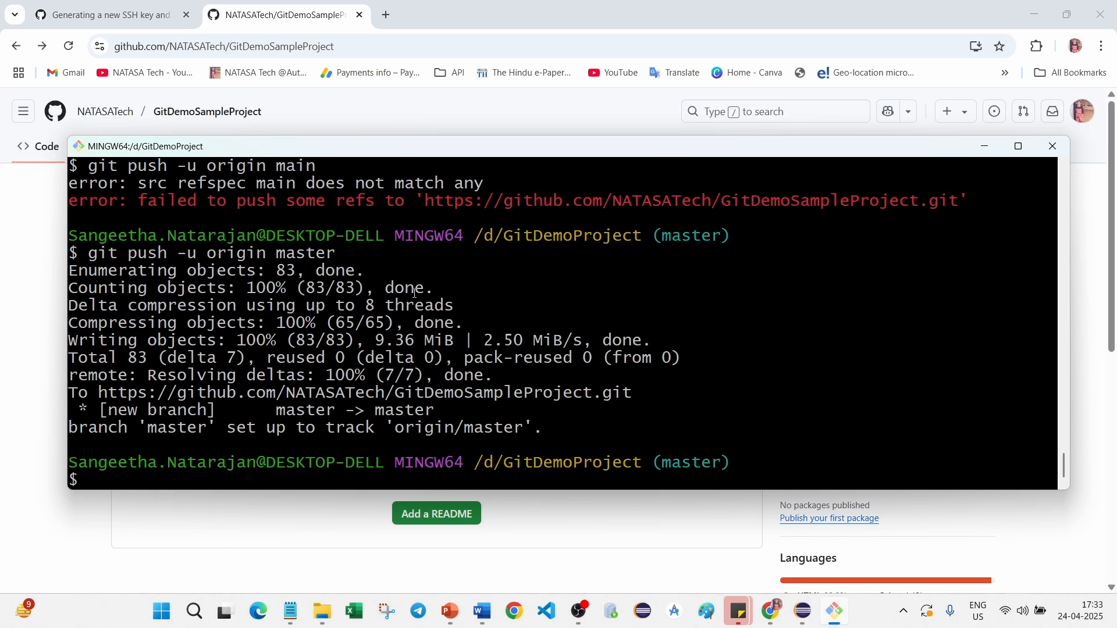
Step: Open the pushed Cucumber_Project_Demo folder to show .settings, src/test, target and pom.xml
click(1051, 146)
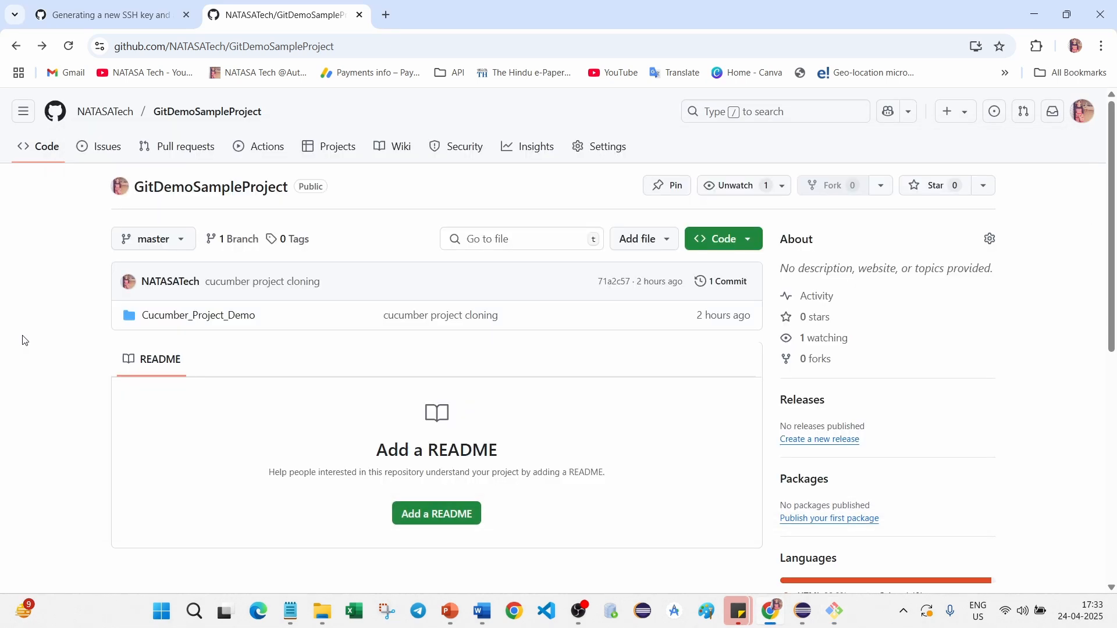
mouse_move(198, 315)
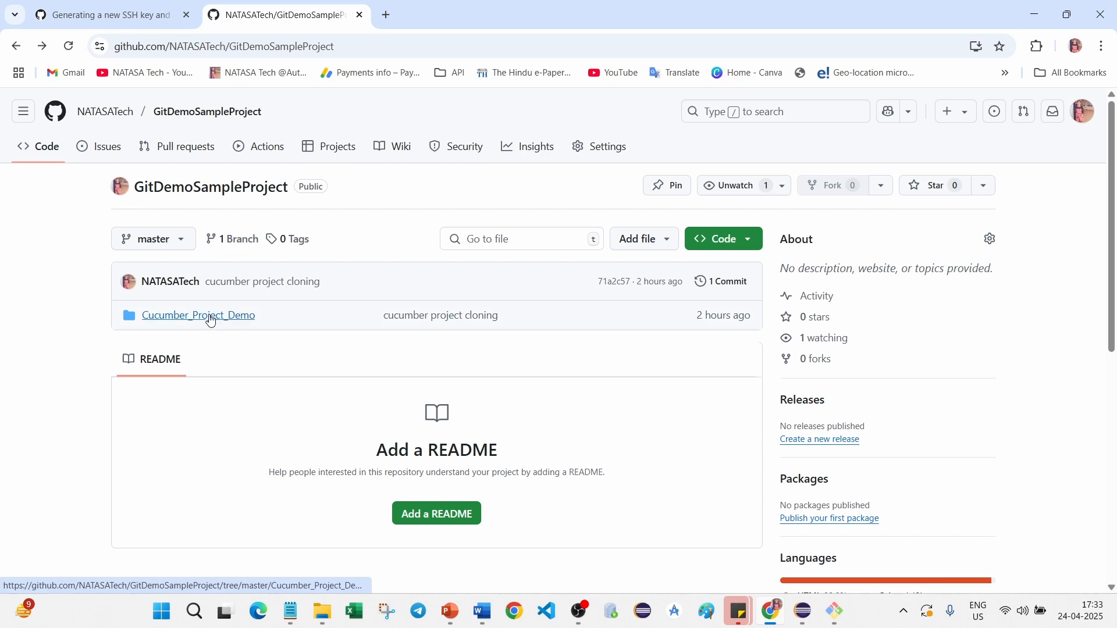
click(198, 315)
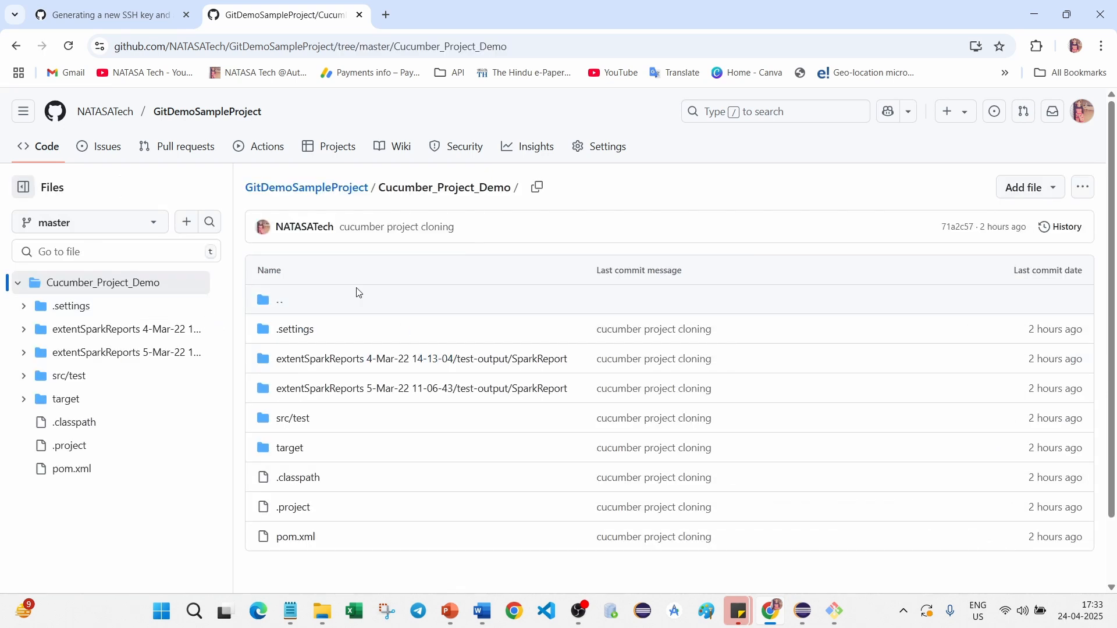
mouse_move(408, 412)
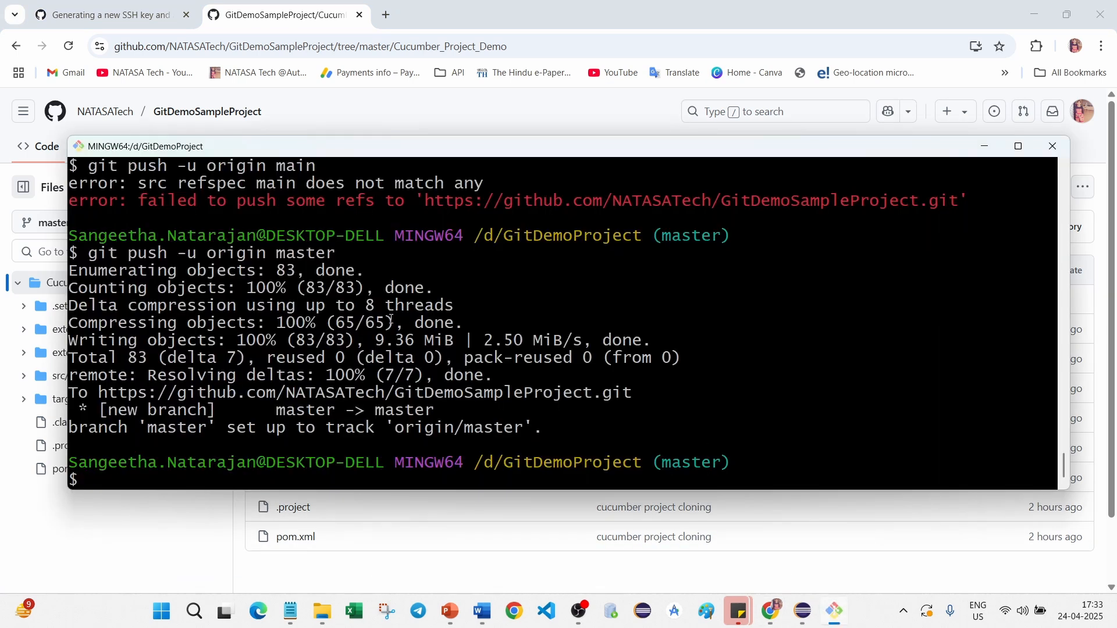
double_click(356, 393)
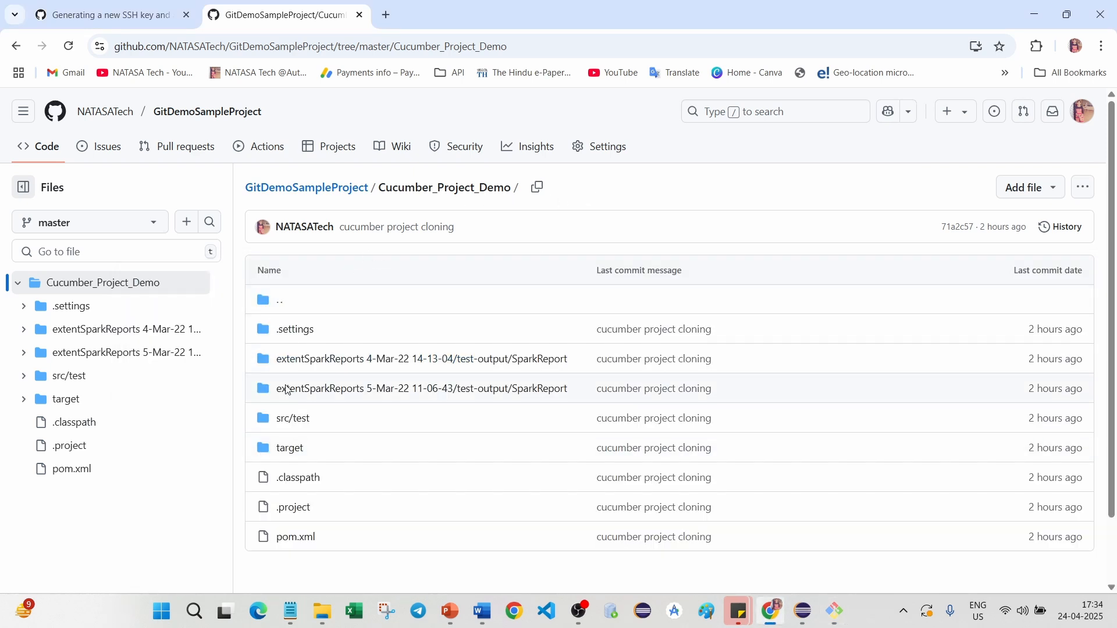
mouse_move(851, 583)
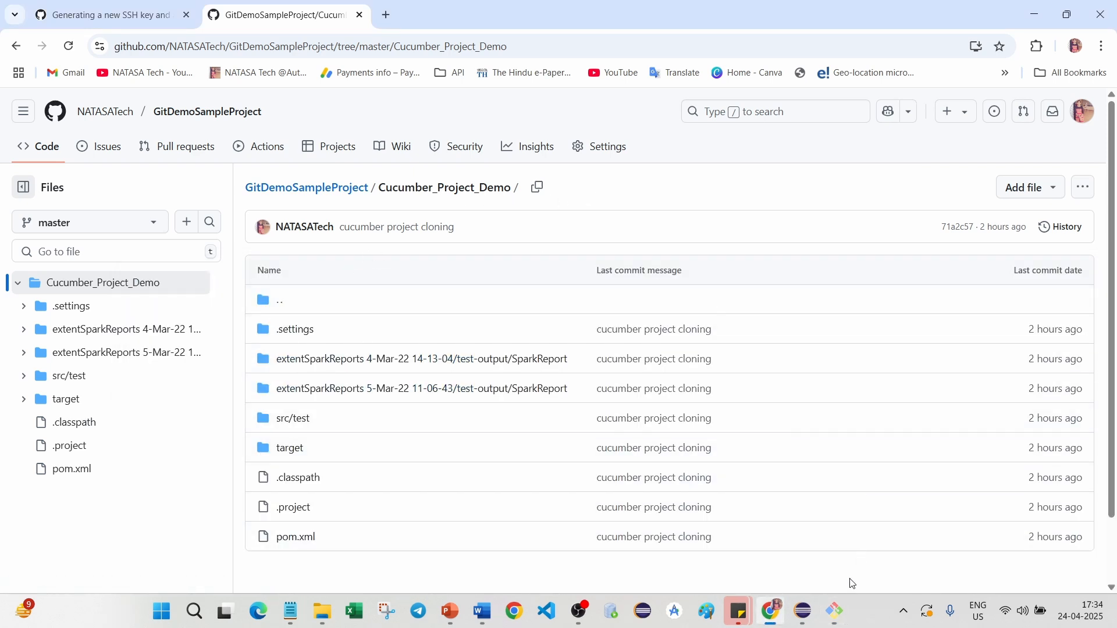